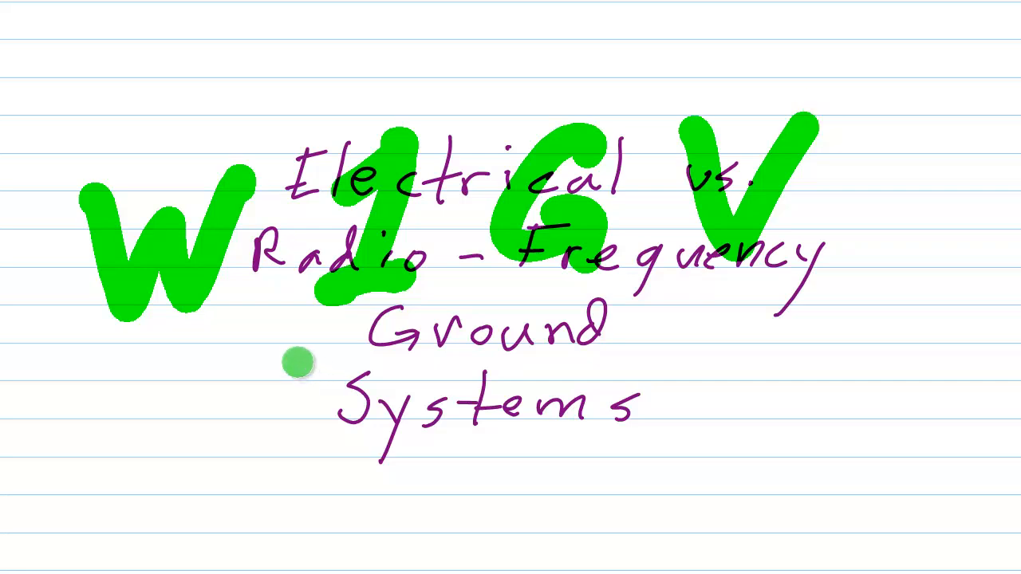
Erase the green W1GV lettering and the handwritten Ground Systems title
{"action": "left_click_drag", "start_coordinate": [300, 364], "coordinate": [690, 315]}
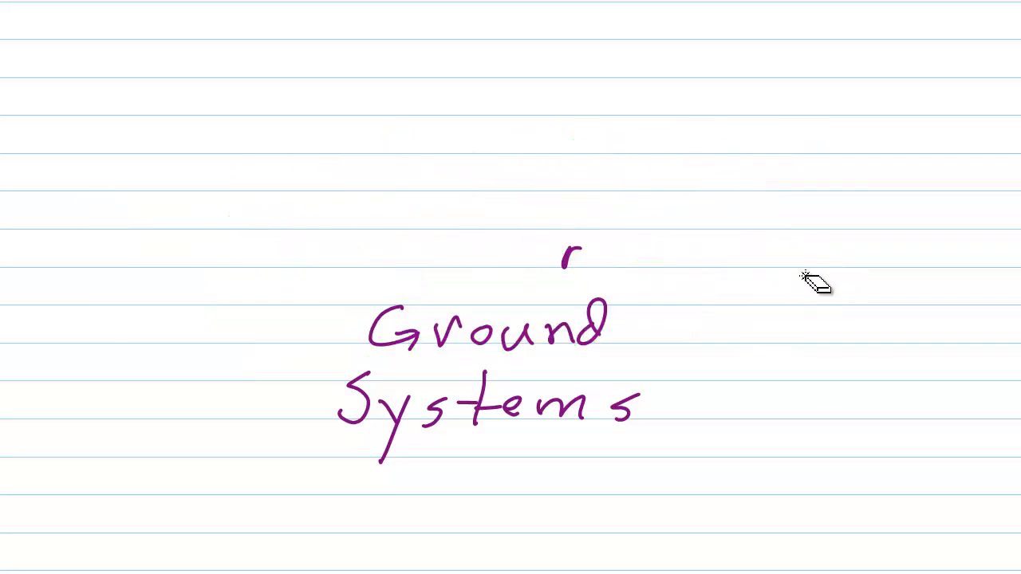
{"action": "left_click_drag", "start_coordinate": [814, 283], "coordinate": [503, 363]}
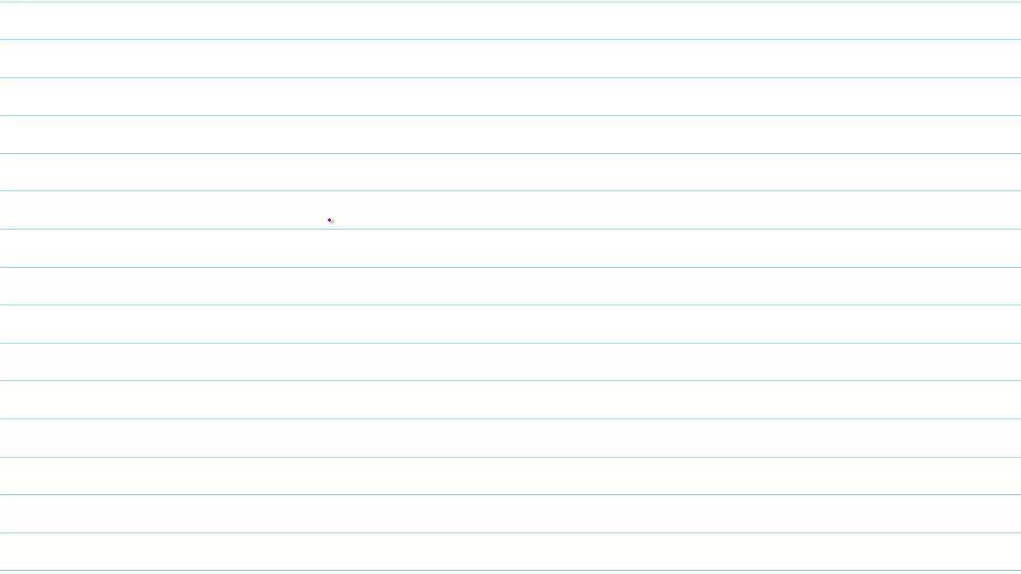
{"action": "mouse_move", "coordinate": [326, 187]}
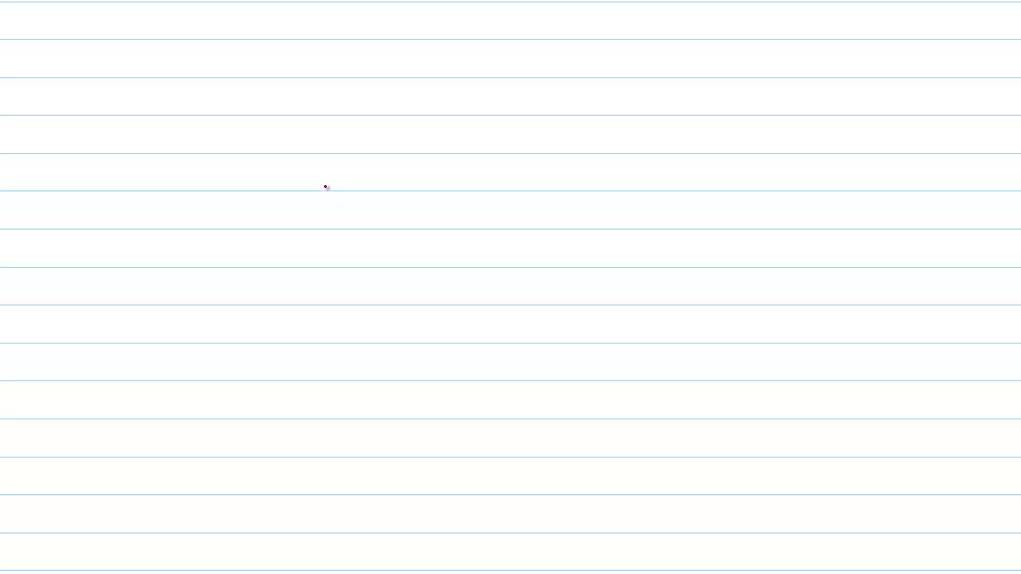
Handwrite 'DC Ground' with a double underline and 'AC (60 Hz)' above it
{"action": "left_click_drag", "start_coordinate": [289, 234], "coordinate": [271, 286]}
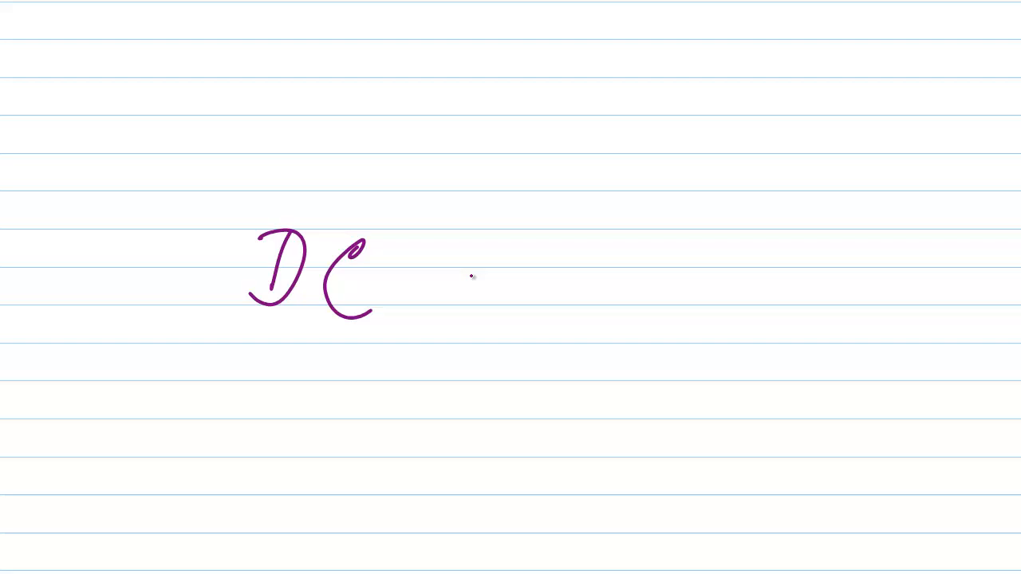
{"action": "left_click_drag", "start_coordinate": [430, 239], "coordinate": [582, 287]}
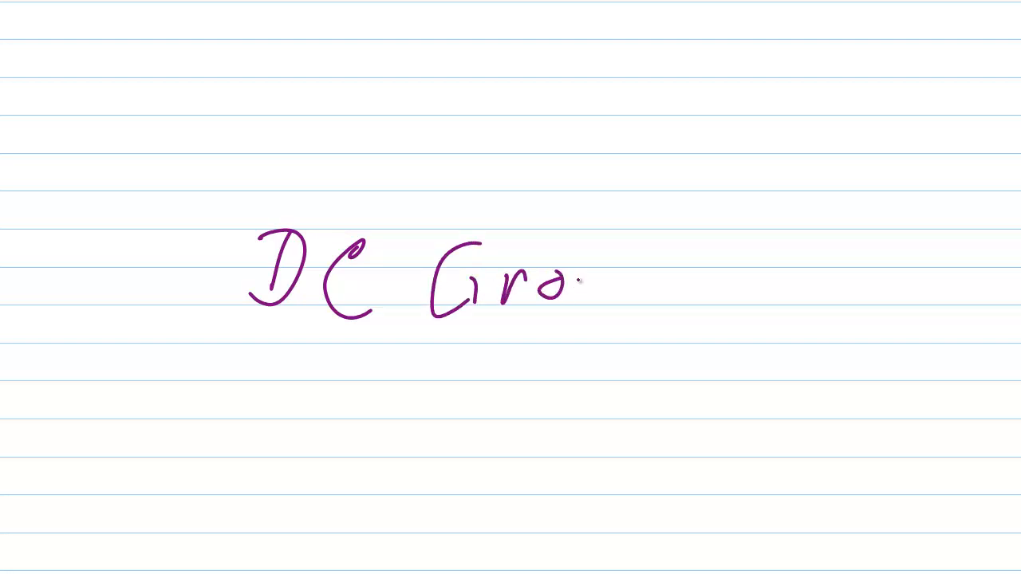
{"action": "left_click_drag", "start_coordinate": [574, 287], "coordinate": [710, 287]}
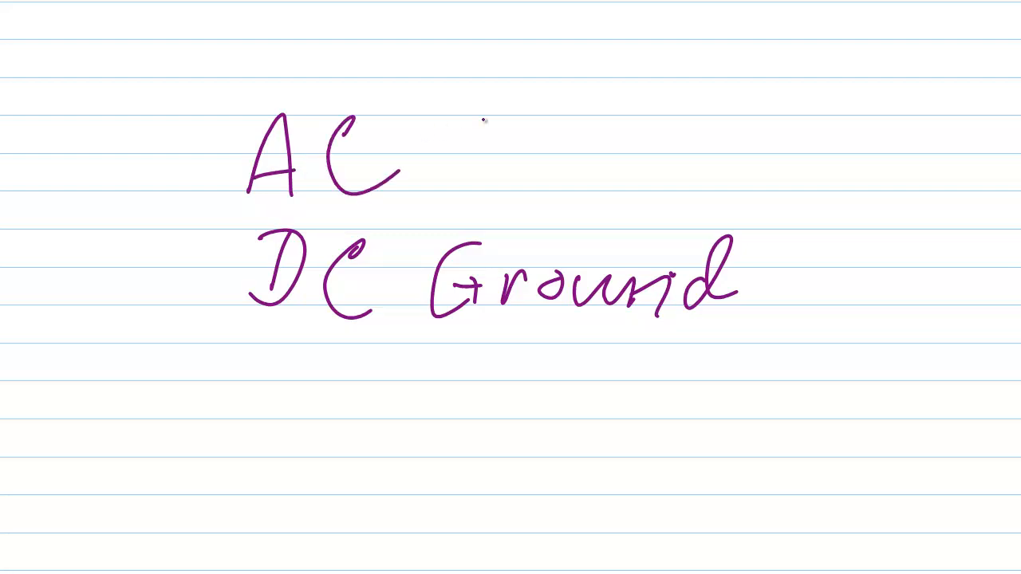
{"action": "left_click_drag", "start_coordinate": [487, 104], "coordinate": [527, 199]}
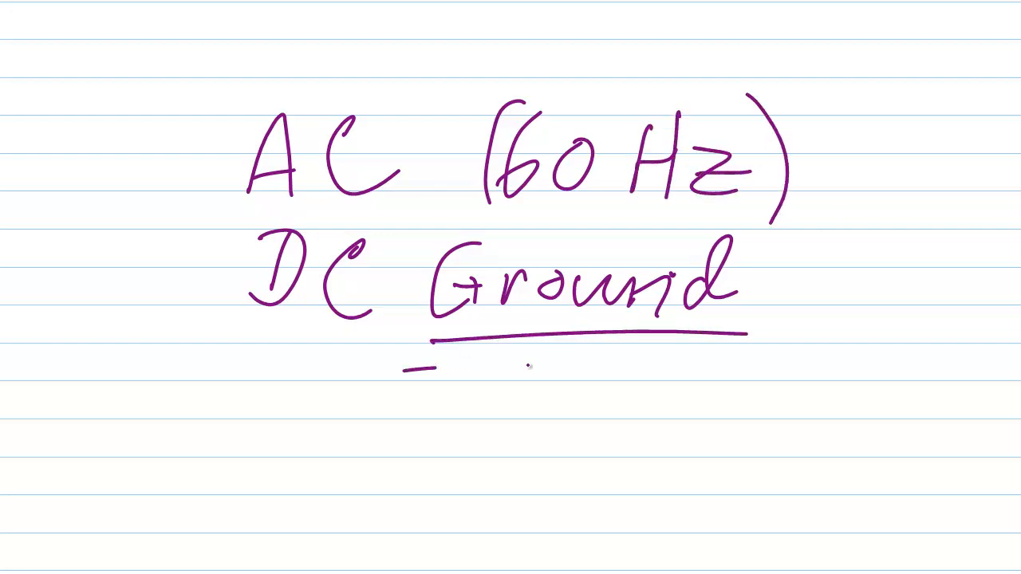
{"action": "left_click_drag", "start_coordinate": [407, 365], "coordinate": [758, 366]}
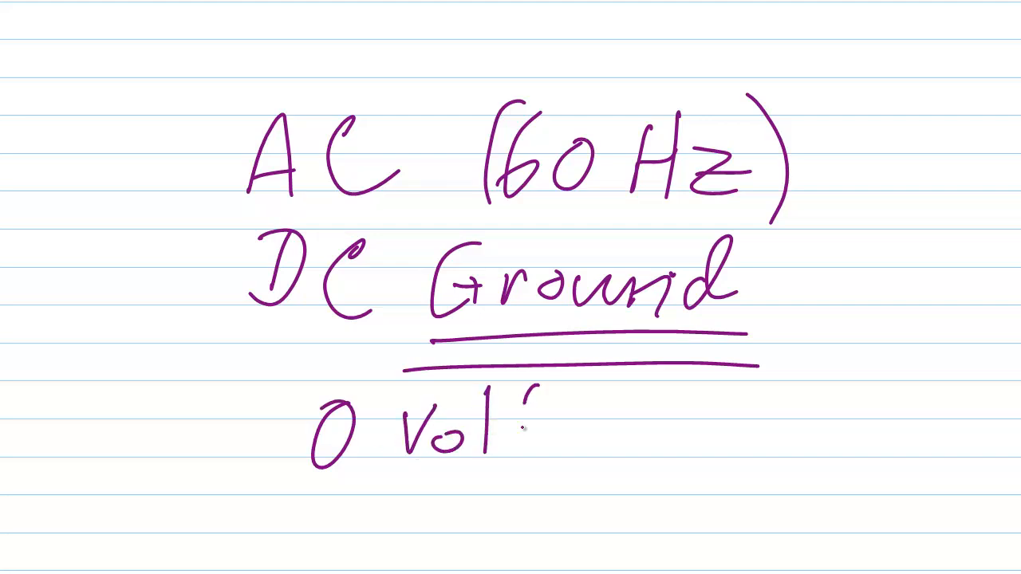
Add the 0 Voltage note and label the sides 117 VAC and +12 V
{"action": "type", "text": "tage"}
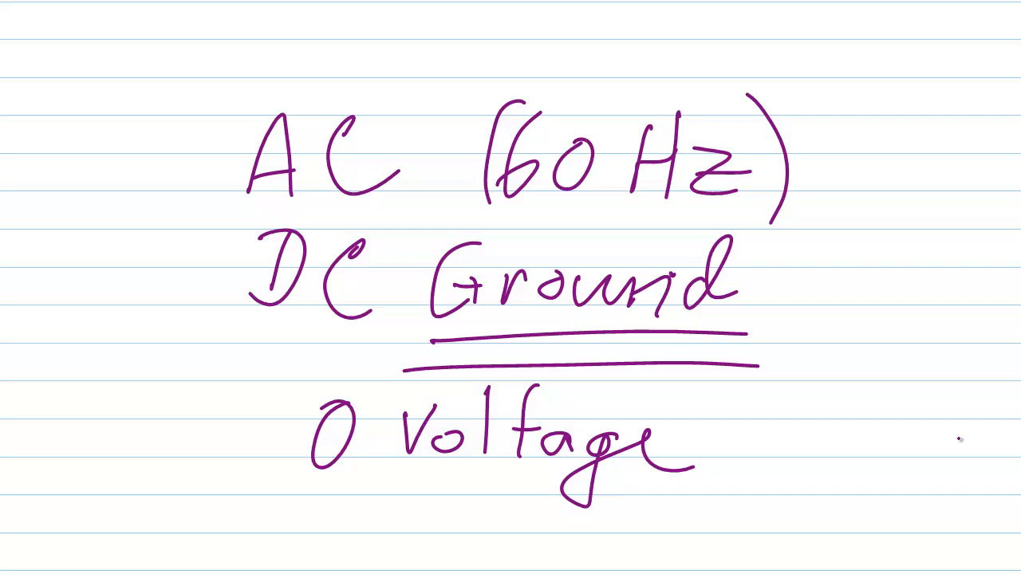
{"action": "left_click_drag", "start_coordinate": [54, 357], "coordinate": [62, 398]}
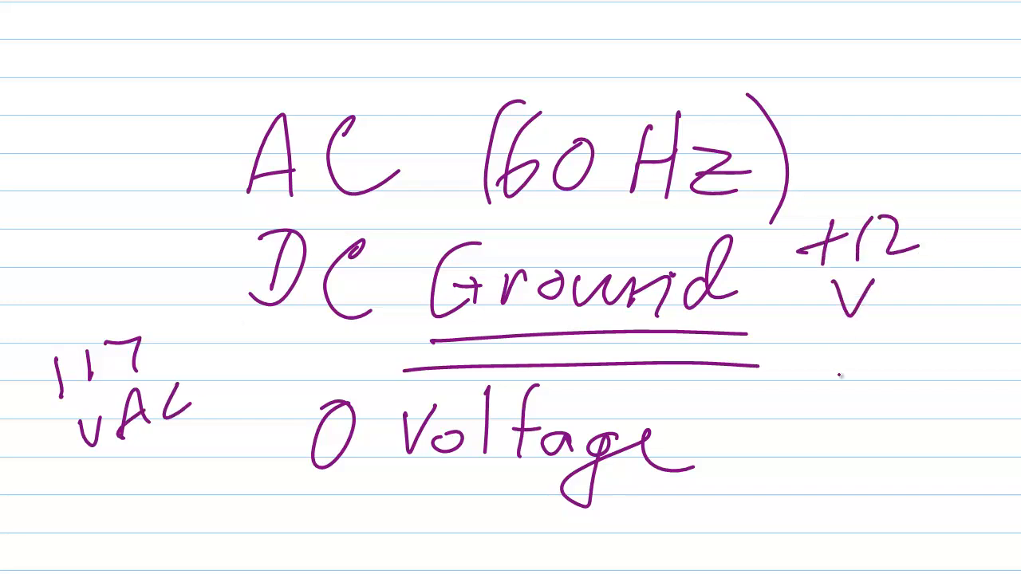
{"action": "type", "text": "DC"}
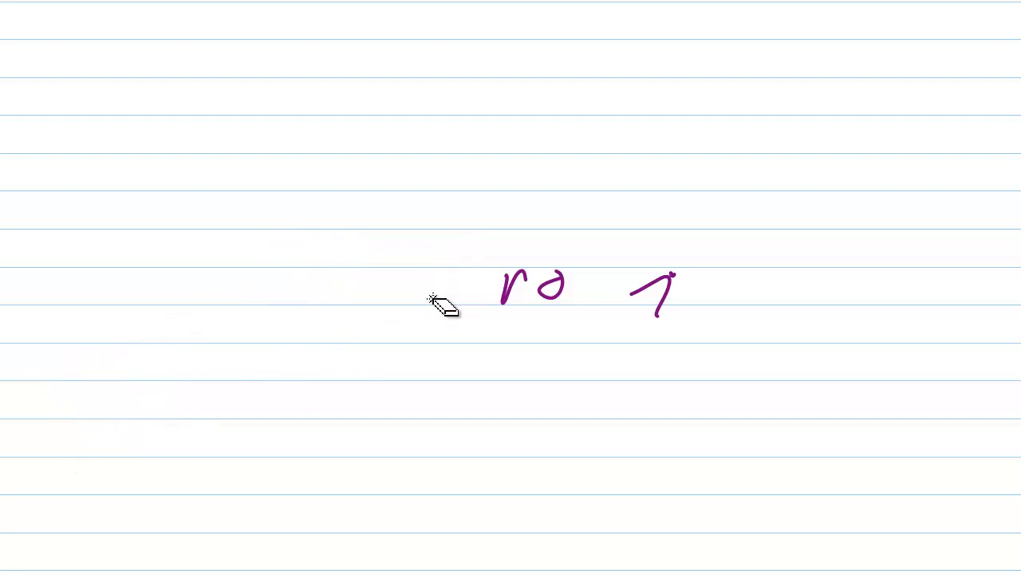
Draw the whip on a ground line with a dotted extension labeled 8 FT and 2.5 M
{"action": "left_click_drag", "start_coordinate": [442, 307], "coordinate": [638, 216]}
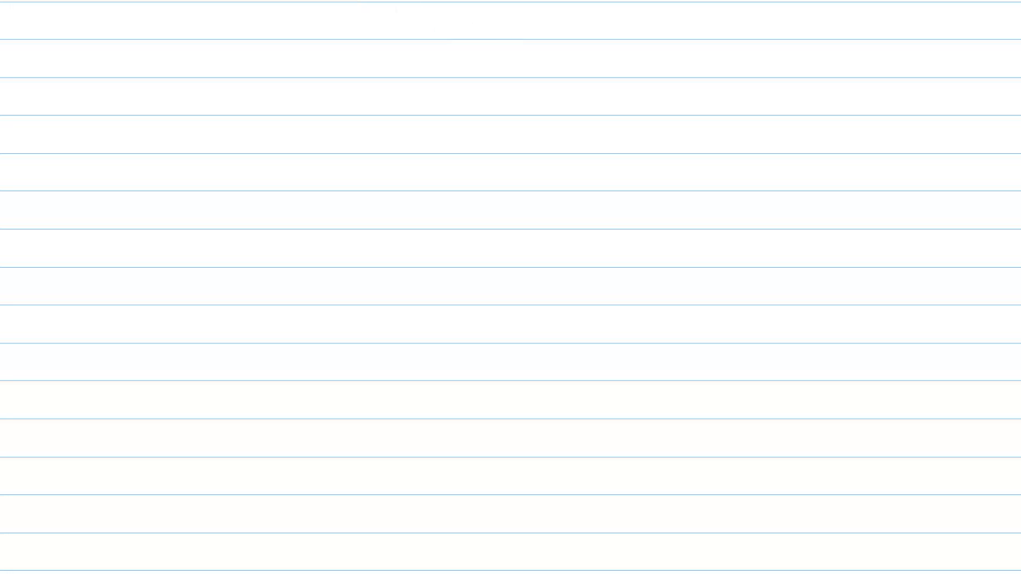
{"action": "left_click_drag", "start_coordinate": [251, 313], "coordinate": [346, 318]}
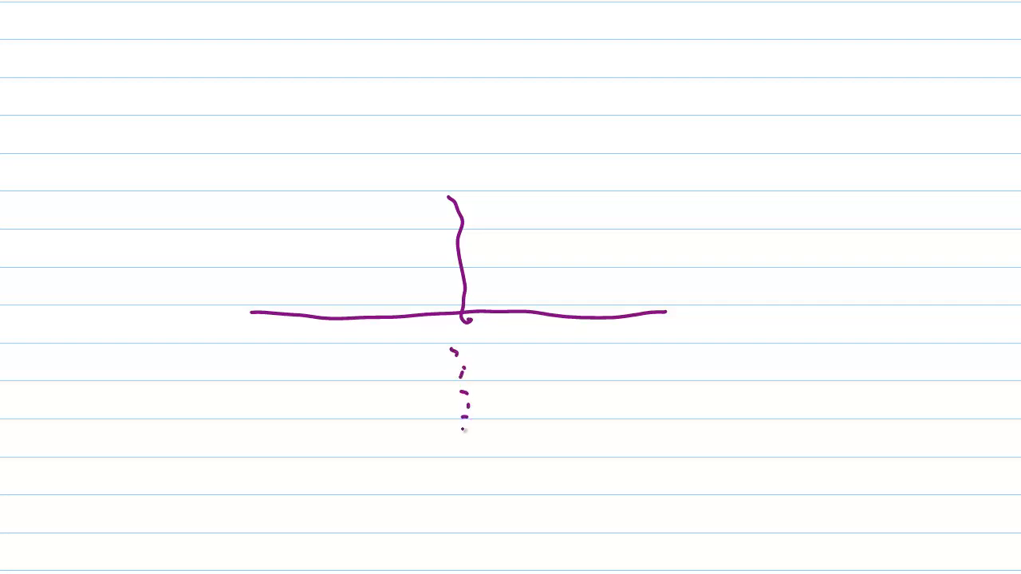
{"action": "left_click_drag", "start_coordinate": [464, 429], "coordinate": [459, 467]}
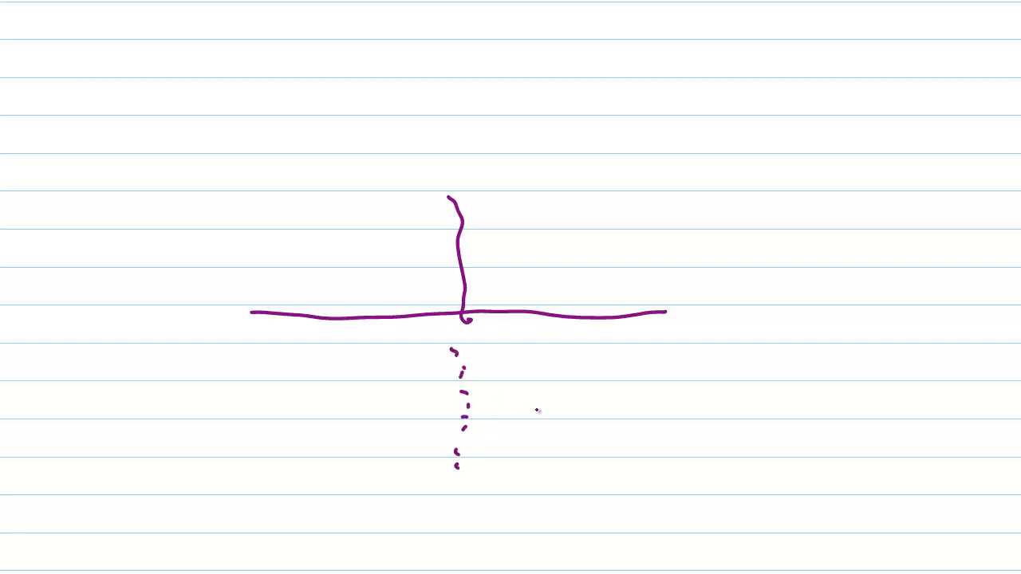
{"action": "mouse_move", "coordinate": [548, 365]}
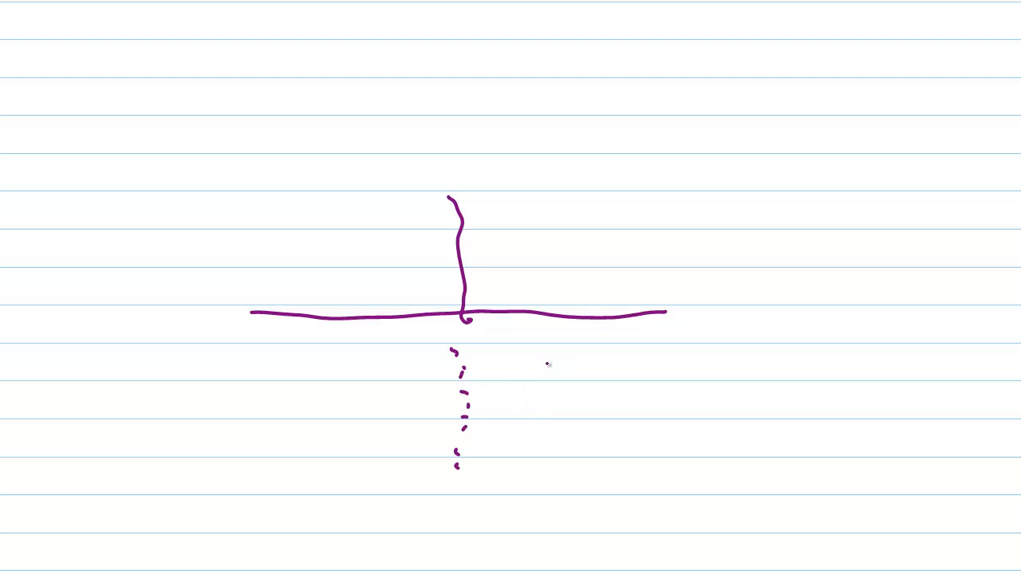
{"action": "mouse_move", "coordinate": [530, 382]}
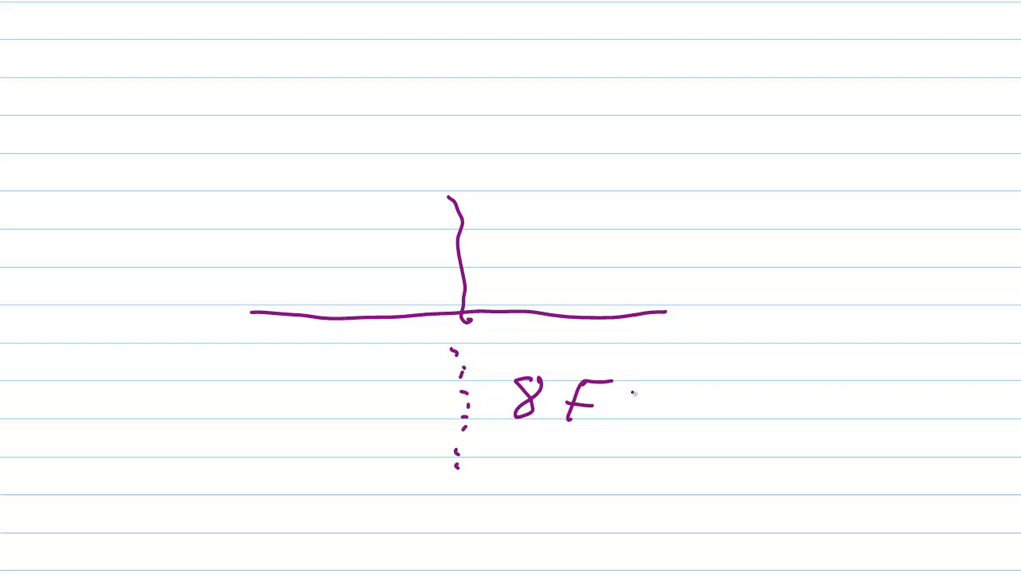
{"action": "left_click_drag", "start_coordinate": [614, 383], "coordinate": [635, 419]}
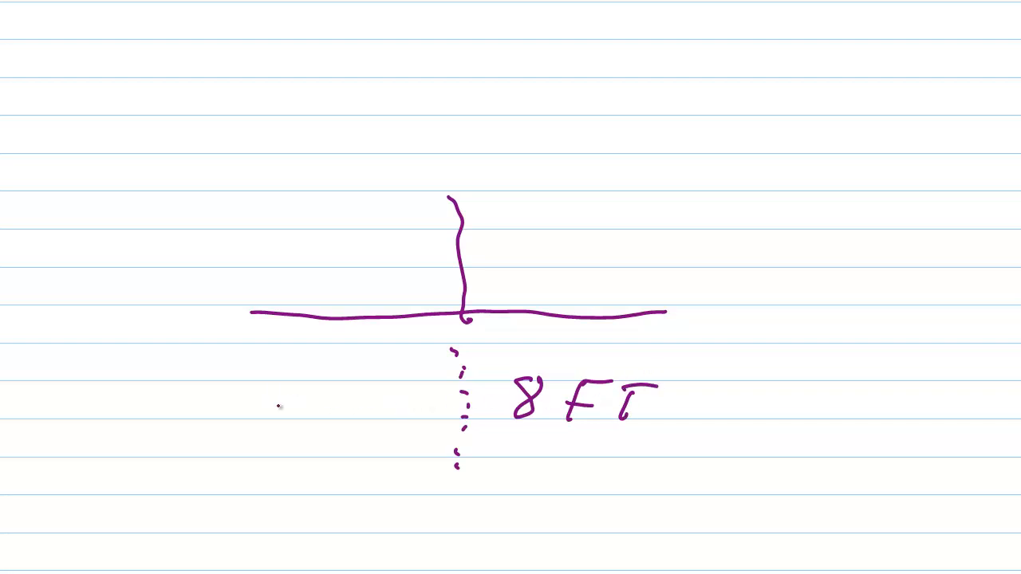
{"action": "left_click_drag", "start_coordinate": [231, 391], "coordinate": [271, 423]}
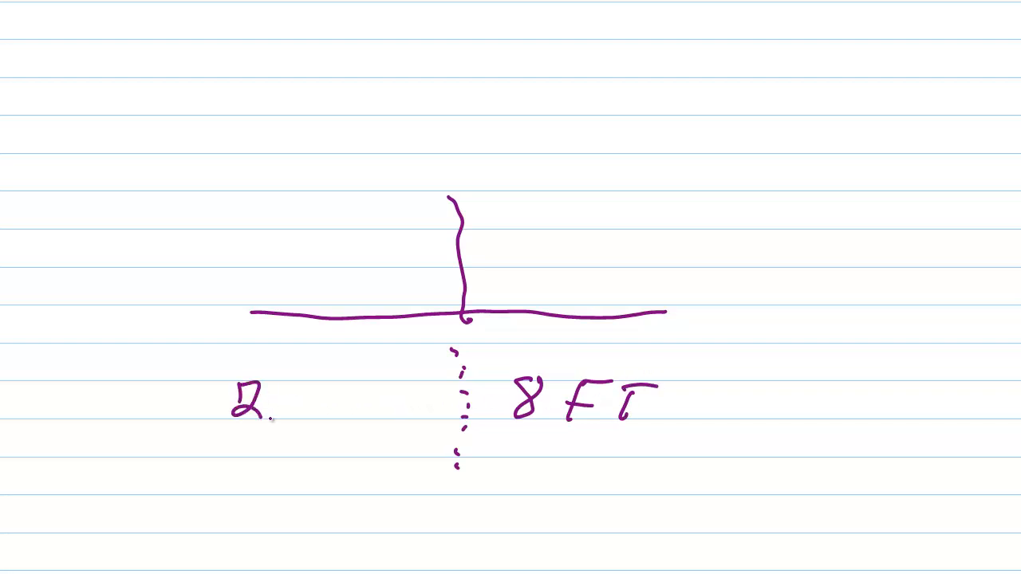
{"action": "type", "text": ".5M"}
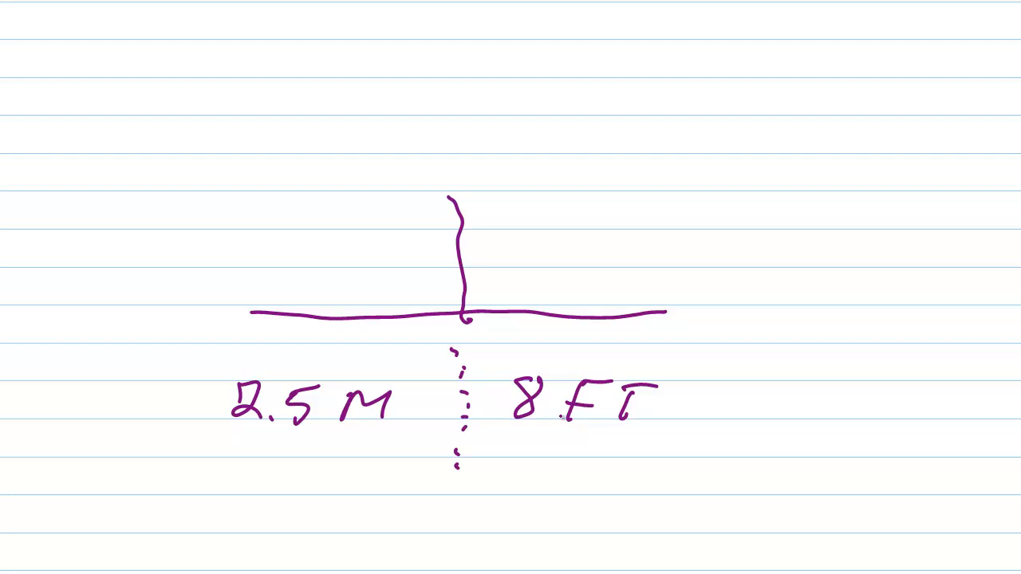
Outline the dashed ground rod's sides and bottom below the ground line
{"action": "left_click_drag", "start_coordinate": [427, 327], "coordinate": [419, 363]}
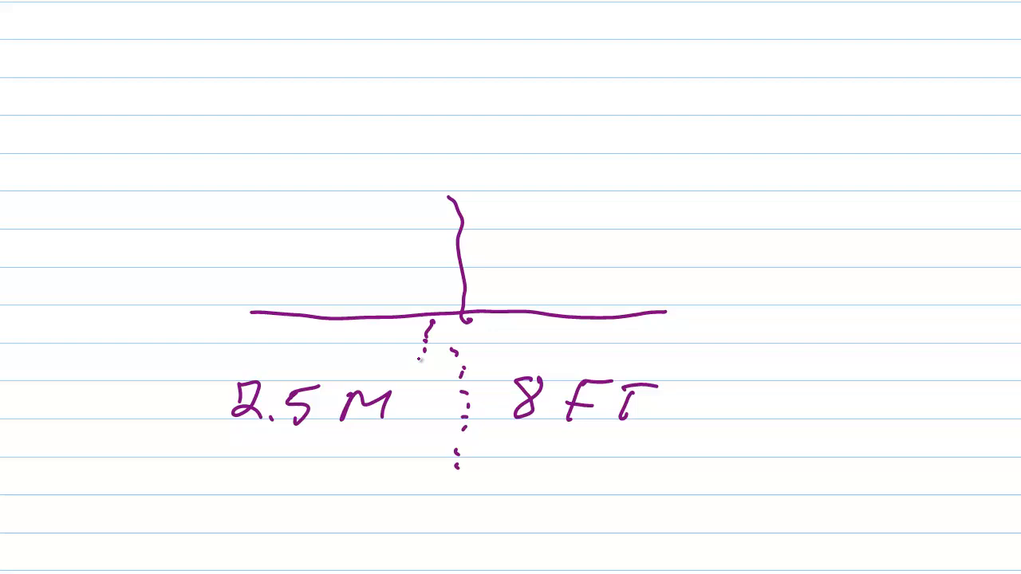
{"action": "left_click_drag", "start_coordinate": [427, 343], "coordinate": [431, 431]}
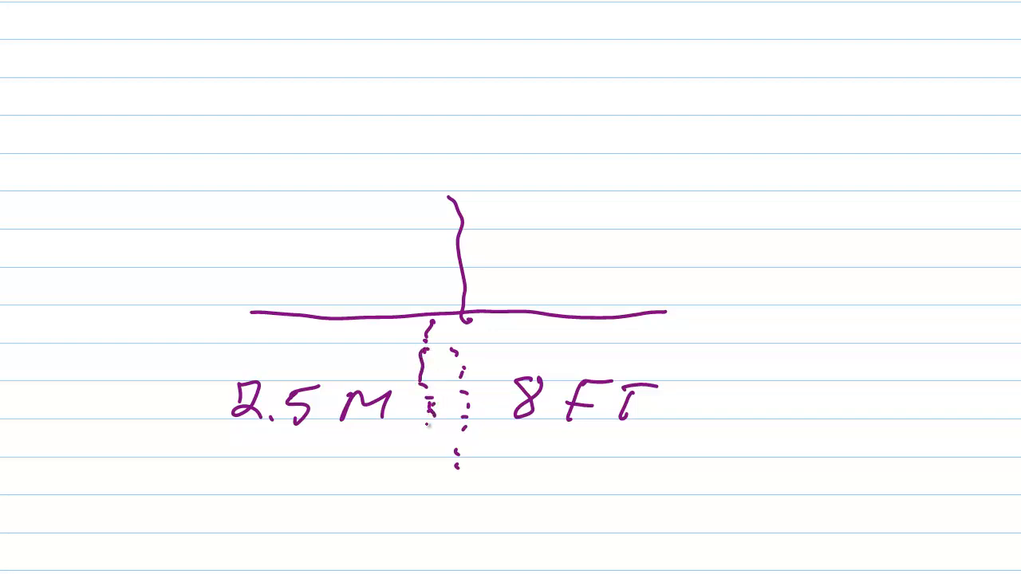
{"action": "left_click_drag", "start_coordinate": [431, 423], "coordinate": [462, 491]}
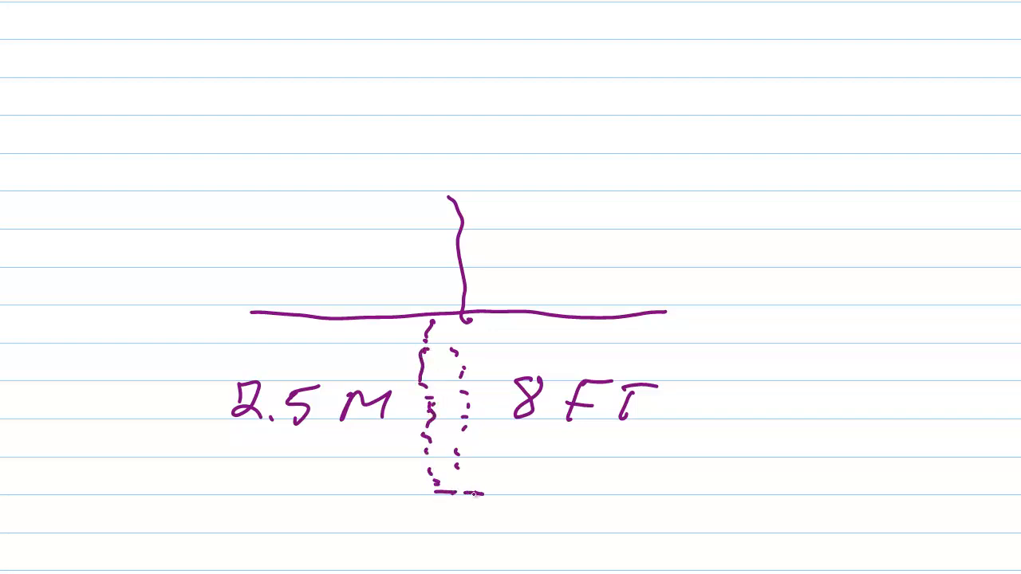
{"action": "left_click_drag", "start_coordinate": [478, 327], "coordinate": [475, 479]}
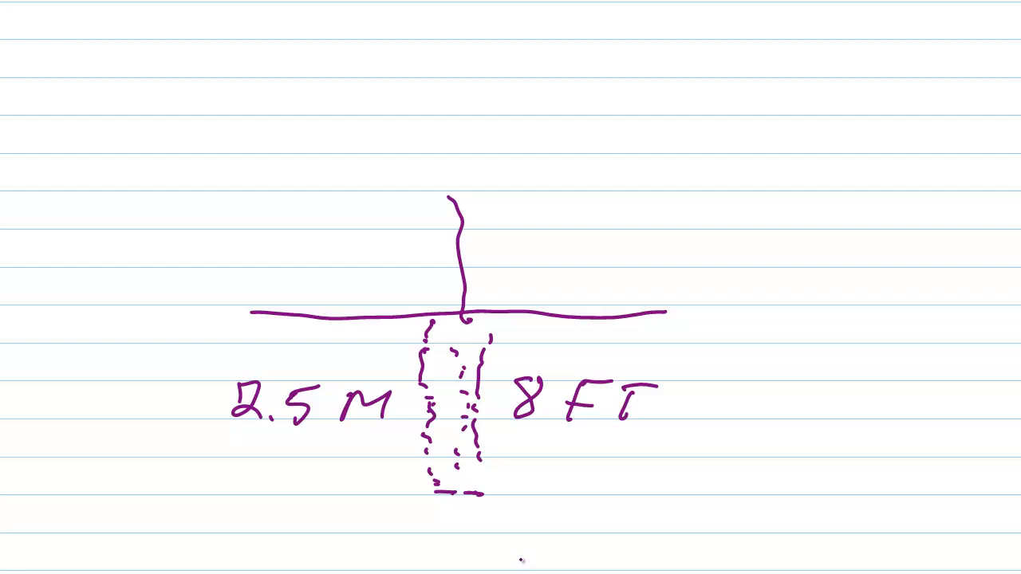
{"action": "mouse_move", "coordinate": [523, 552]}
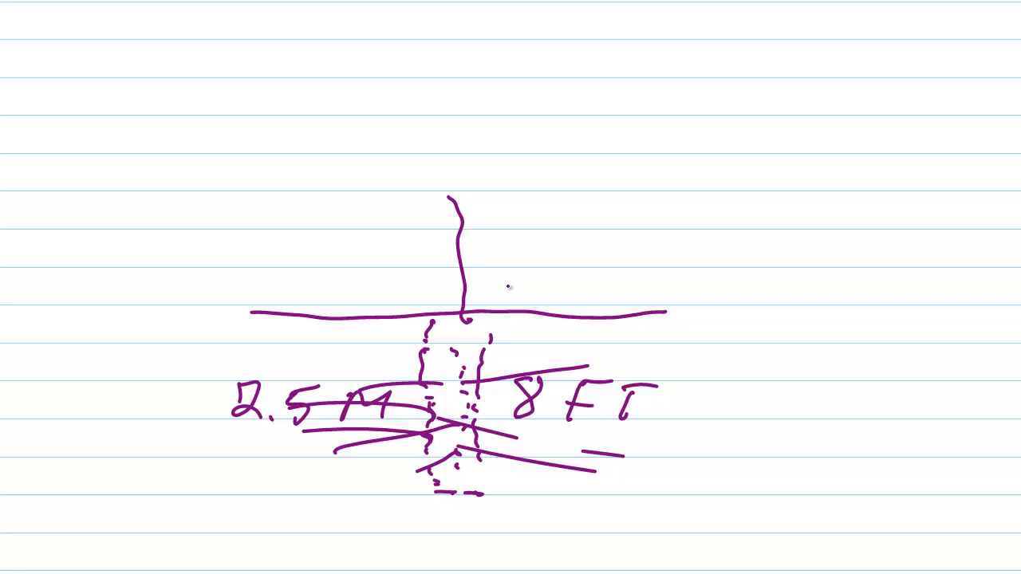
{"action": "mouse_move", "coordinate": [357, 105]}
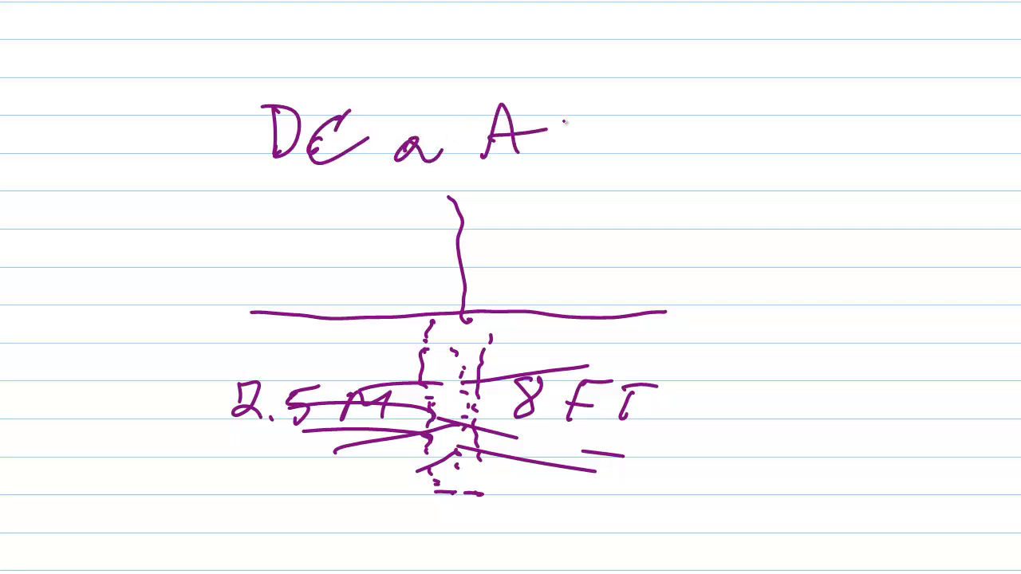
Continue the handwritten DC and AC GND heading above the diagram
{"action": "left_click_drag", "start_coordinate": [295, 191], "coordinate": [335, 231]}
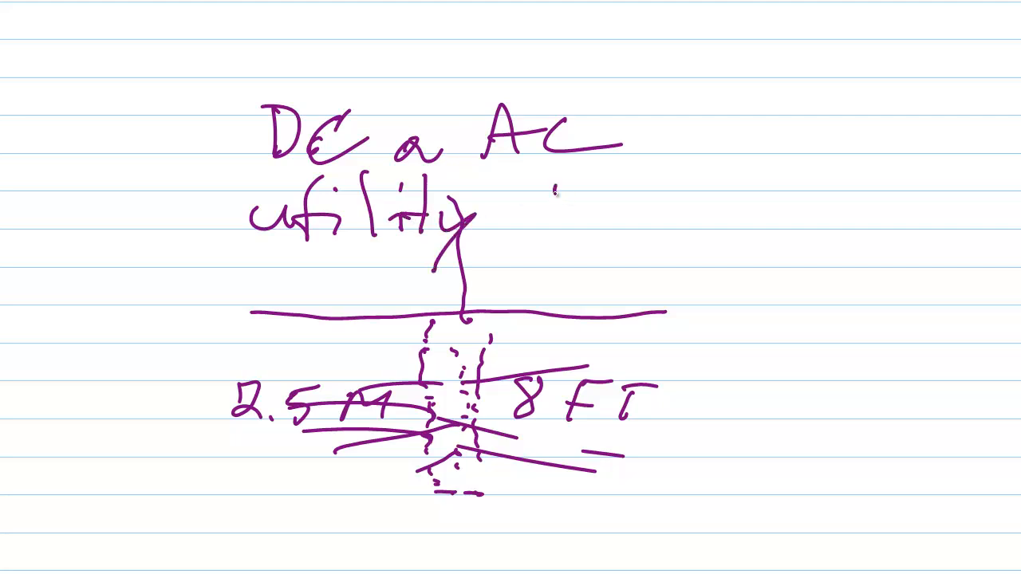
{"action": "type", "text": "GND"}
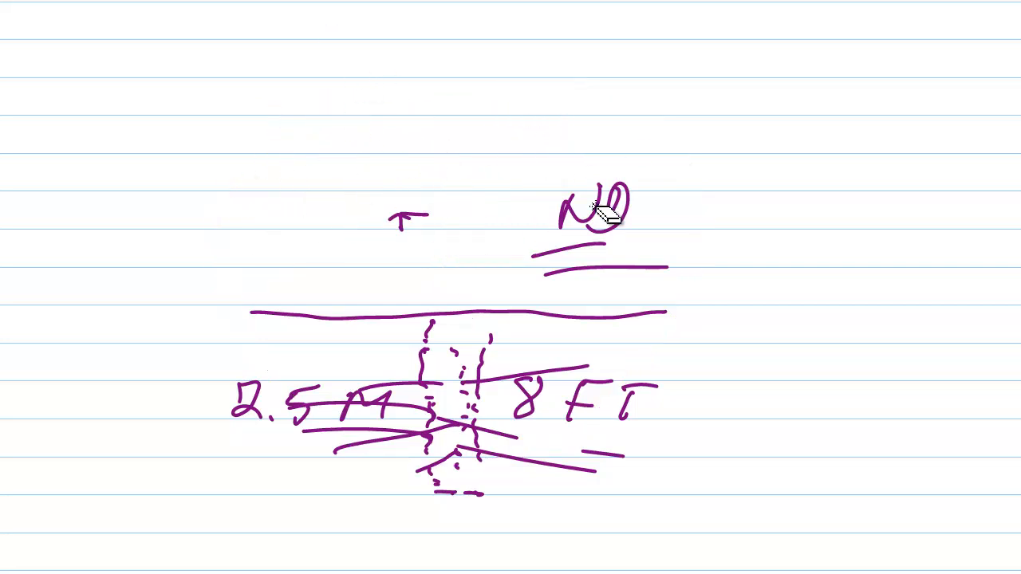
On a blank page, draw the vehicle's roof, hood, front, rear and wheels
{"action": "left_click_drag", "start_coordinate": [598, 216], "coordinate": [494, 470]}
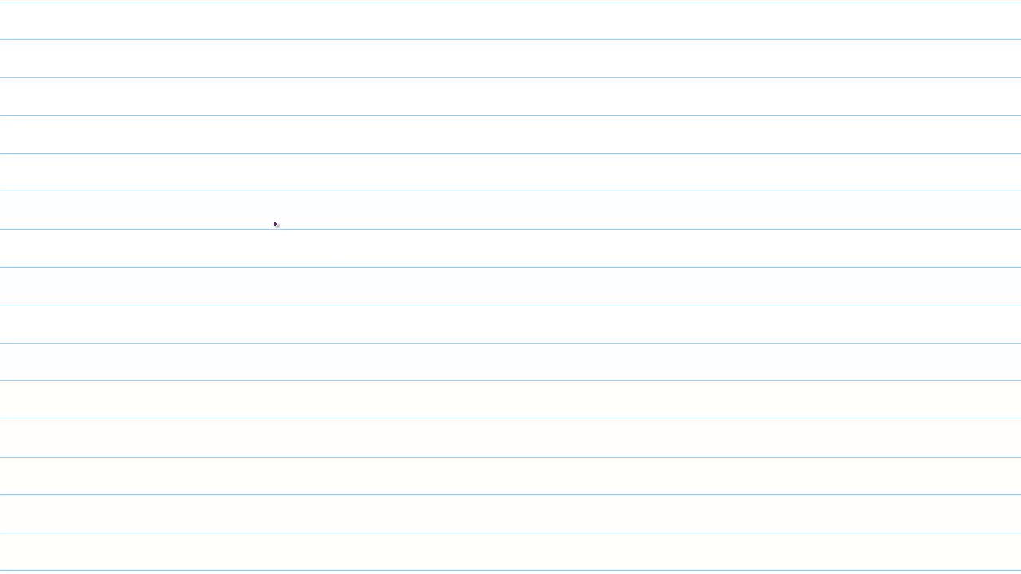
{"action": "left_click_drag", "start_coordinate": [251, 224], "coordinate": [362, 228]}
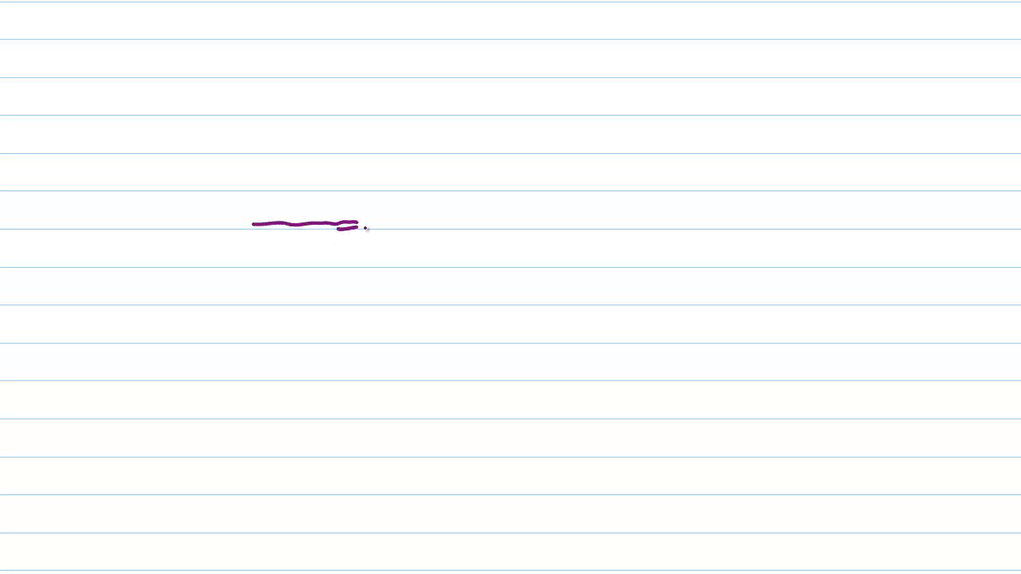
{"action": "left_click_drag", "start_coordinate": [359, 227], "coordinate": [595, 319]}
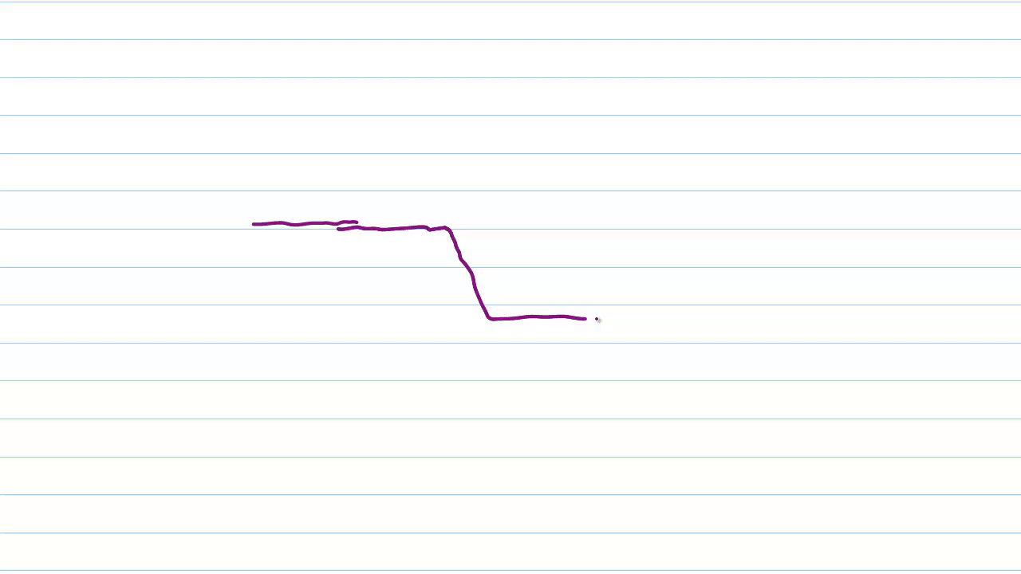
{"action": "left_click_drag", "start_coordinate": [594, 319], "coordinate": [634, 323]}
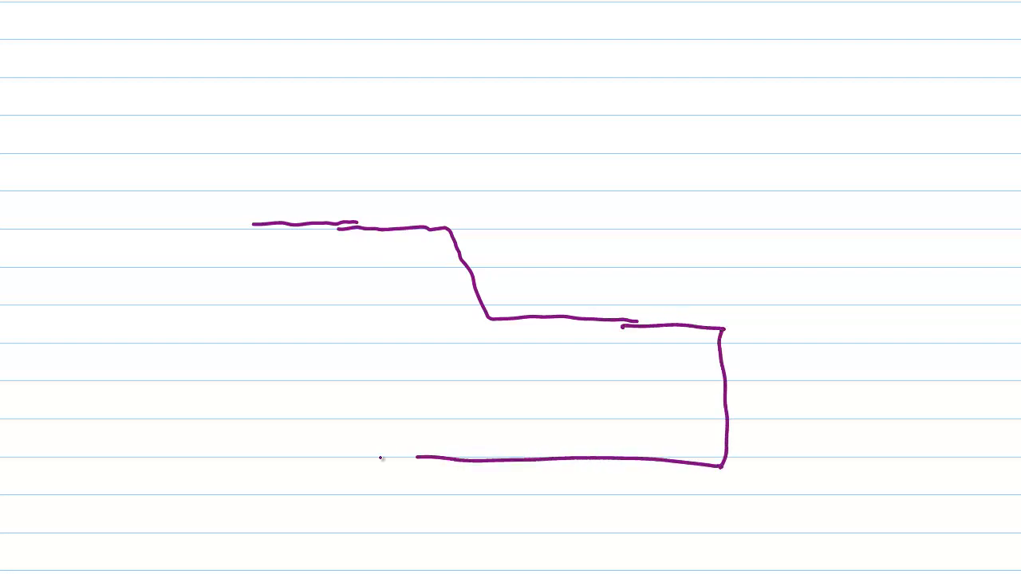
{"action": "left_click_drag", "start_coordinate": [246, 215], "coordinate": [254, 469]}
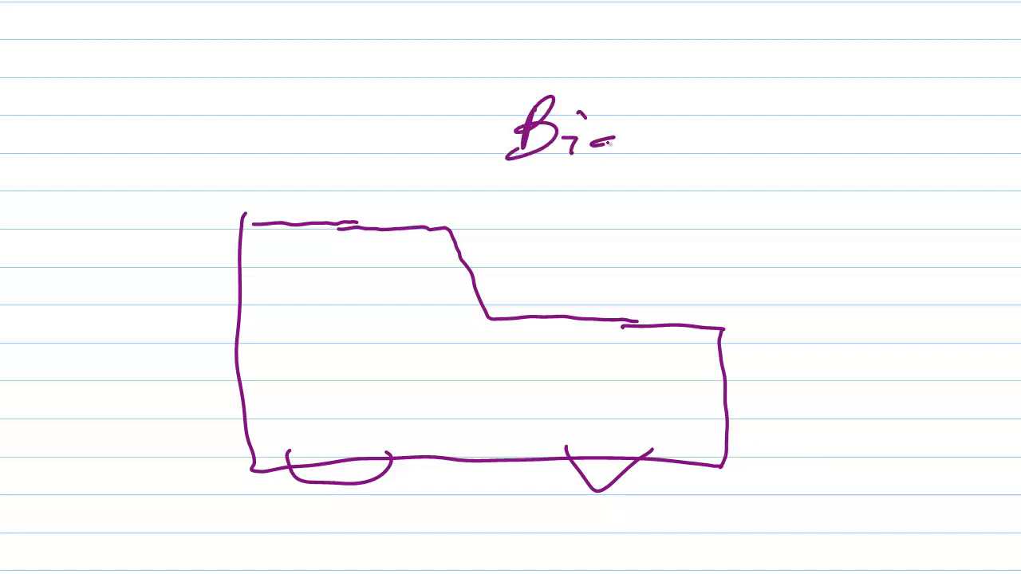
Write 'Big No.' by the roof antenna and draw a cab window with a steering wheel
{"action": "type", "text": "Big No."}
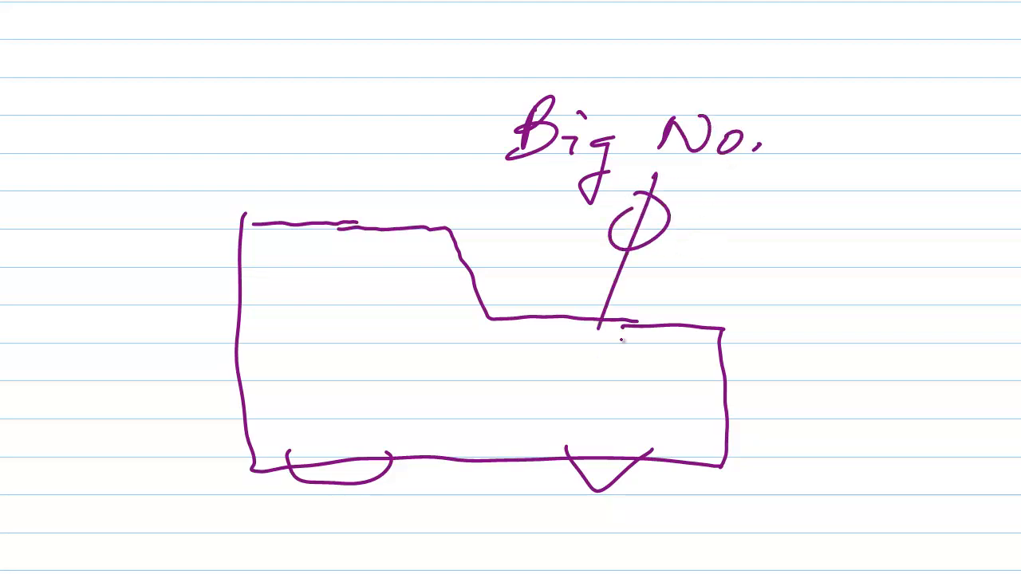
{"action": "left_click_drag", "start_coordinate": [343, 275], "coordinate": [418, 270]}
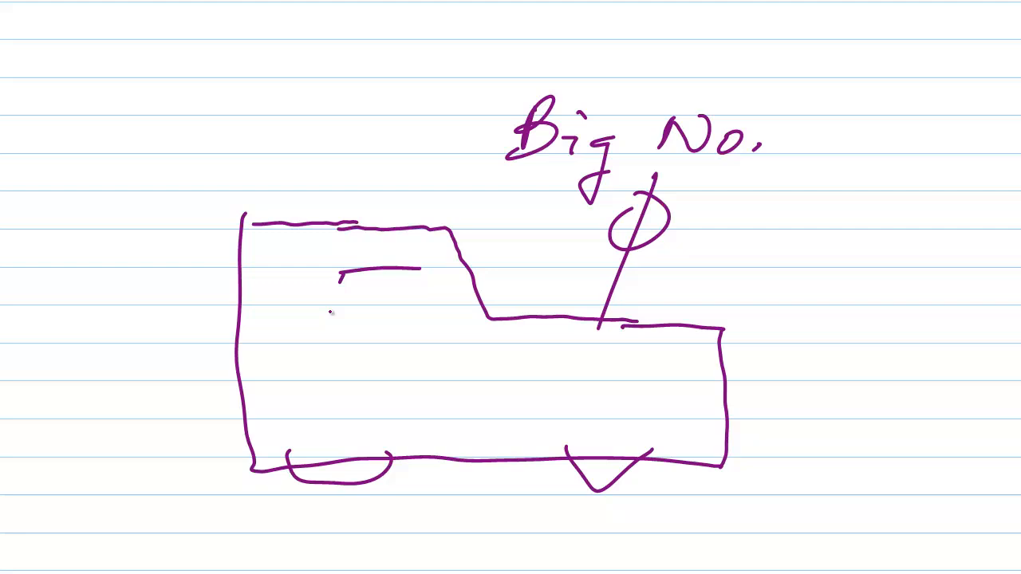
{"action": "left_click_drag", "start_coordinate": [335, 271], "coordinate": [427, 359]}
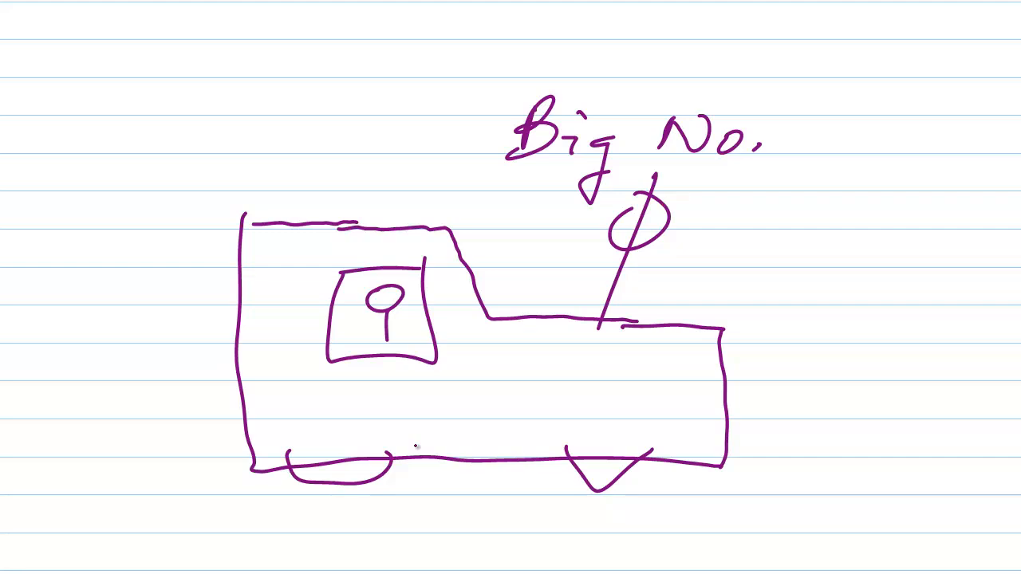
Draw ground connections and a 12 V battery box wired to the chassis with a junction dot
{"action": "left_click_drag", "start_coordinate": [174, 150], "coordinate": [319, 192]}
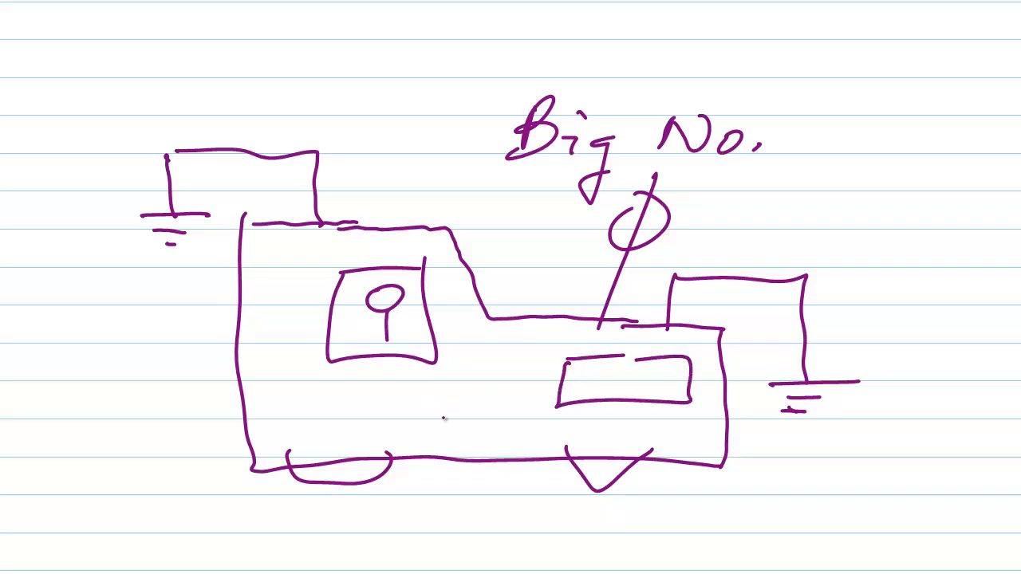
{"action": "type", "text": "12 V"}
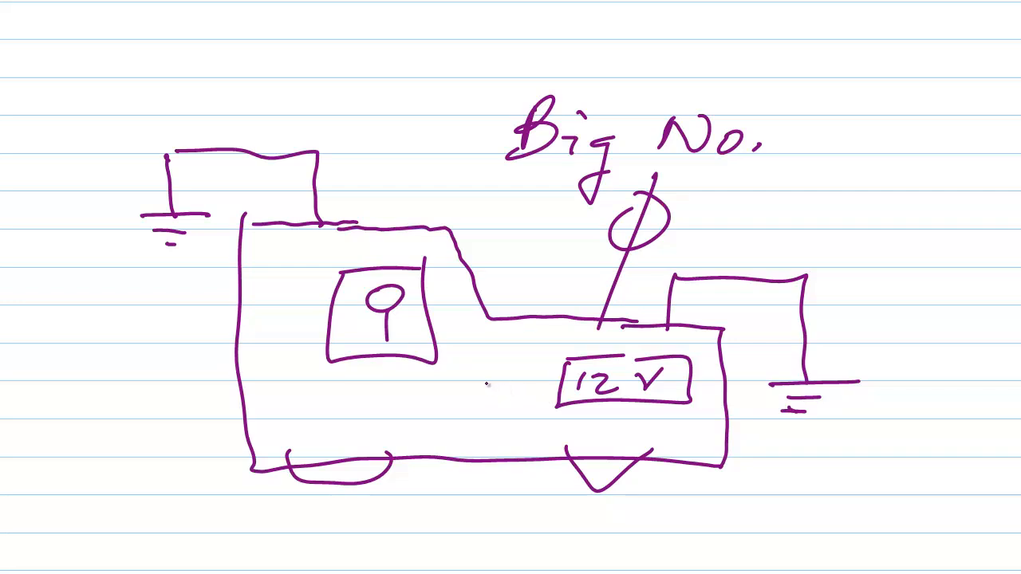
{"action": "left_click_drag", "start_coordinate": [482, 387], "coordinate": [487, 467]}
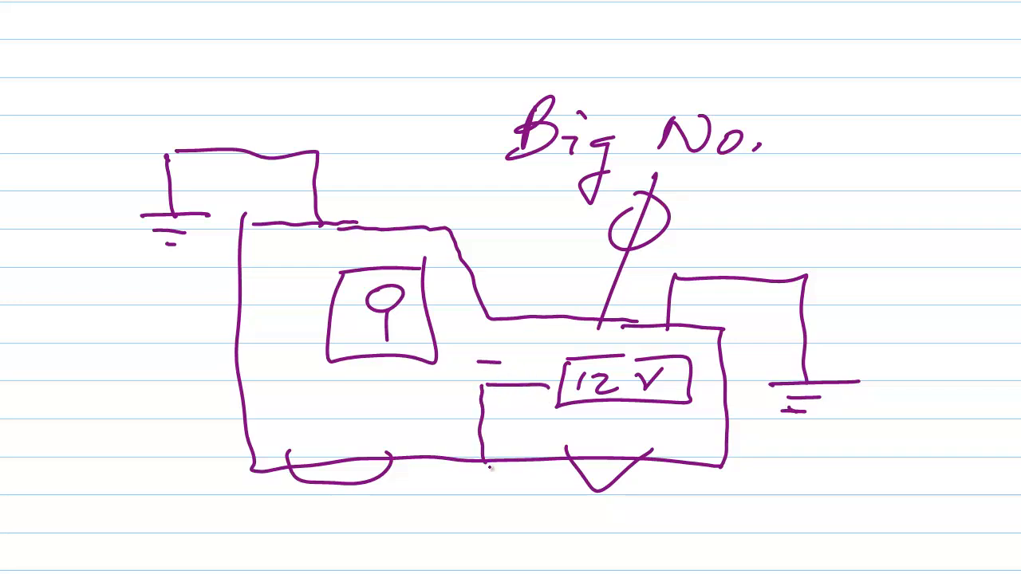
{"action": "left_click", "coordinate": [485, 463]}
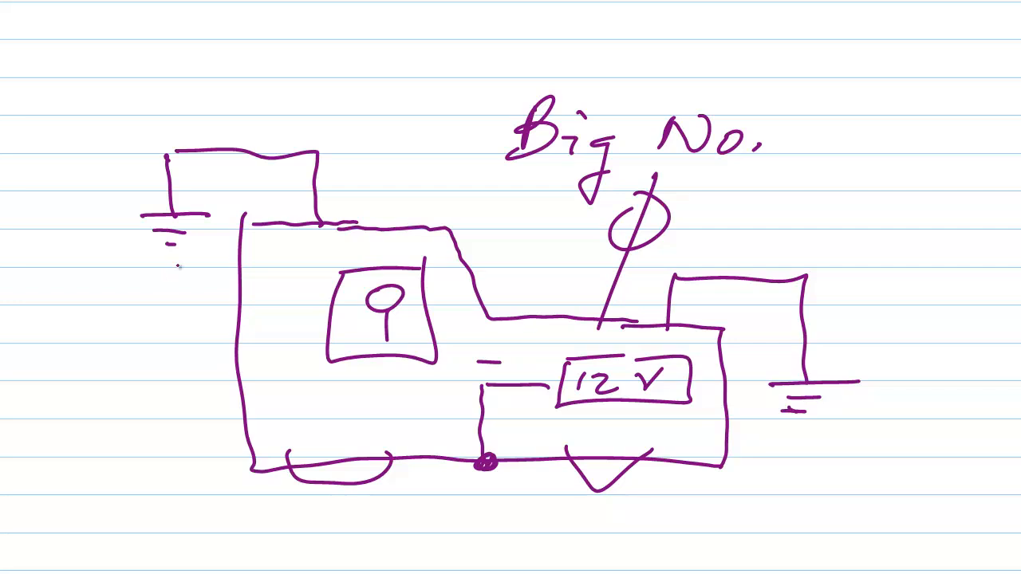
{"action": "left_click_drag", "start_coordinate": [139, 196], "coordinate": [208, 255]}
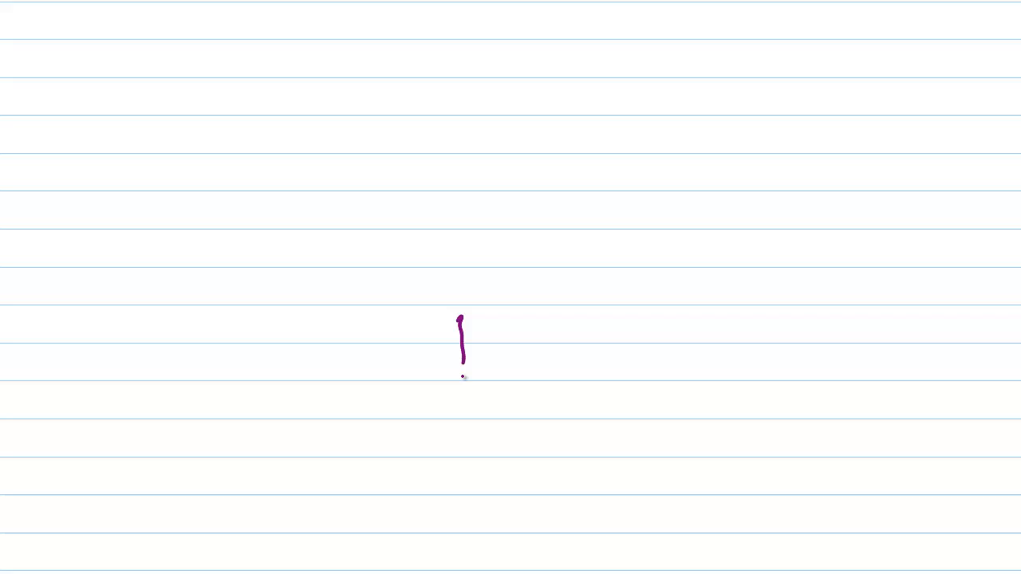
Draw a ground symbol's bars and a tall vertical whip line above the mast
{"action": "left_click_drag", "start_coordinate": [419, 412], "coordinate": [542, 415]}
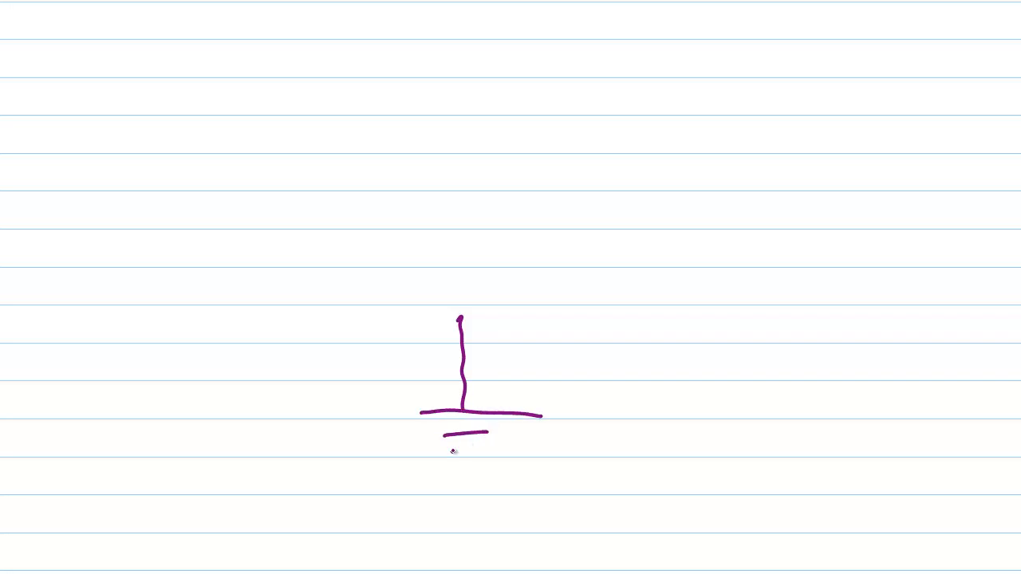
{"action": "left_click_drag", "start_coordinate": [451, 433], "coordinate": [483, 447]}
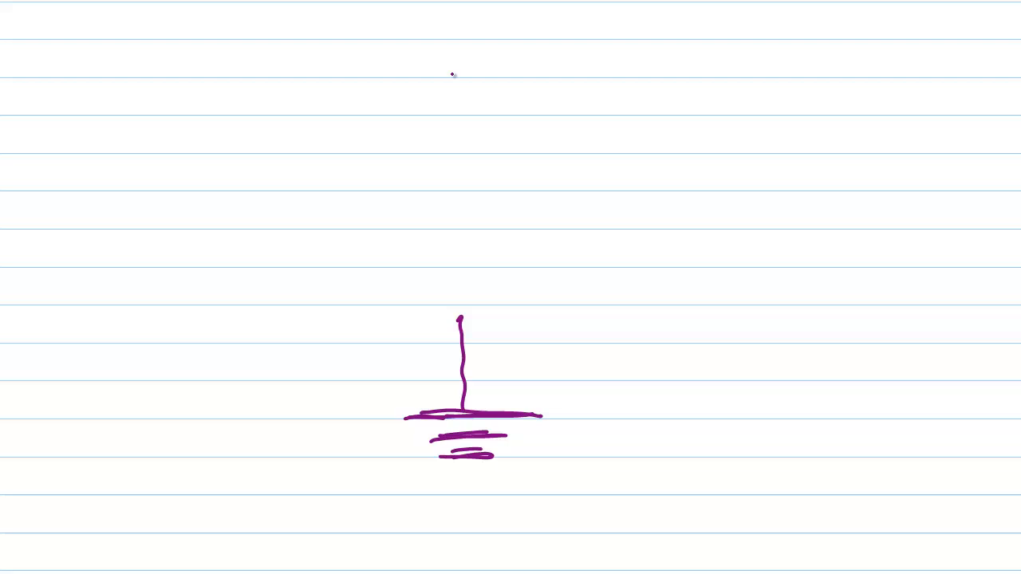
{"action": "left_click_drag", "start_coordinate": [453, 75], "coordinate": [466, 291]}
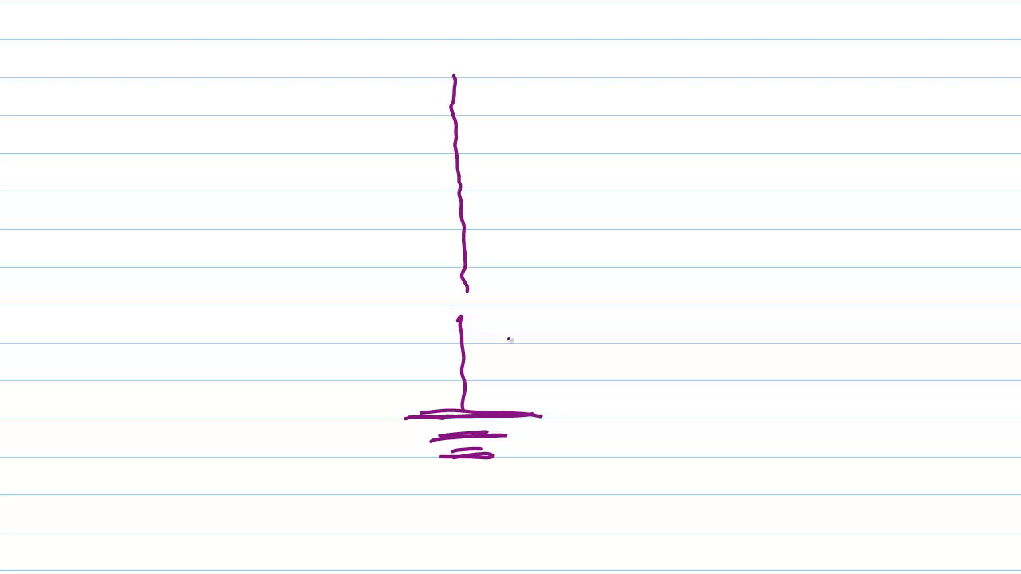
{"action": "mouse_move", "coordinate": [631, 343]}
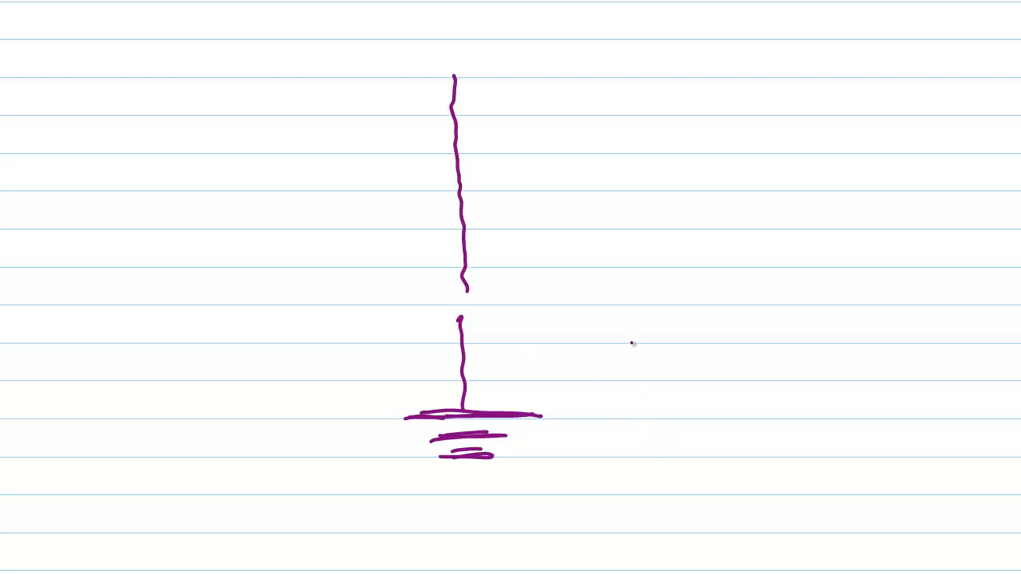
Write the 17' Long (Tall) label beside the whip
{"action": "type", "text": "17"}
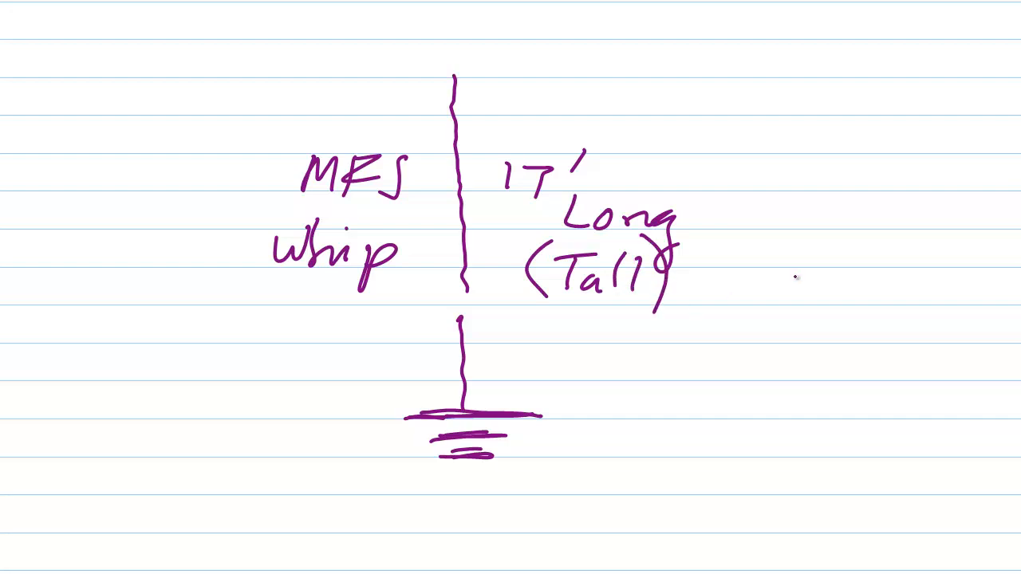
{"action": "mouse_move", "coordinate": [638, 102]}
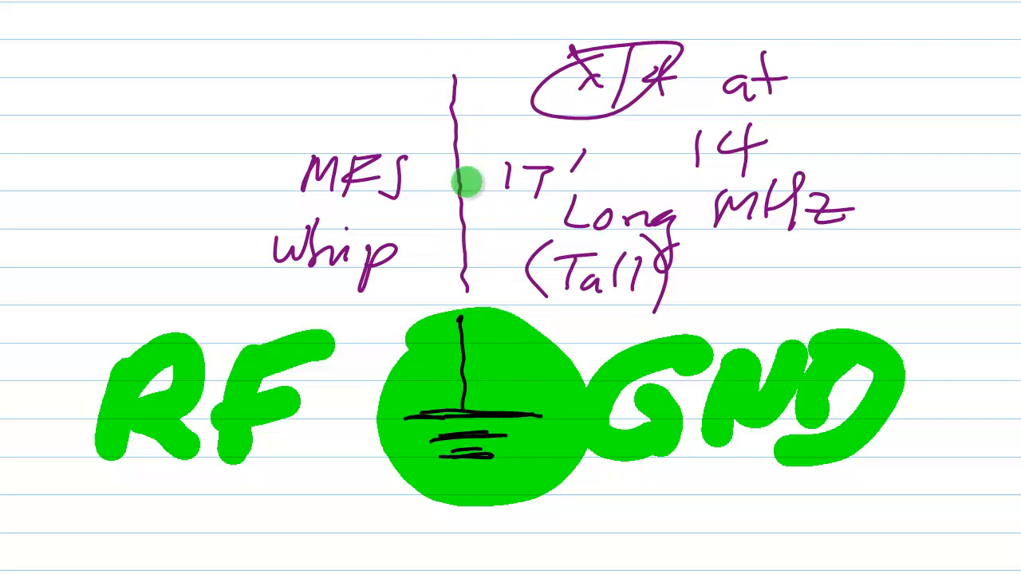
{"action": "mouse_move", "coordinate": [461, 273]}
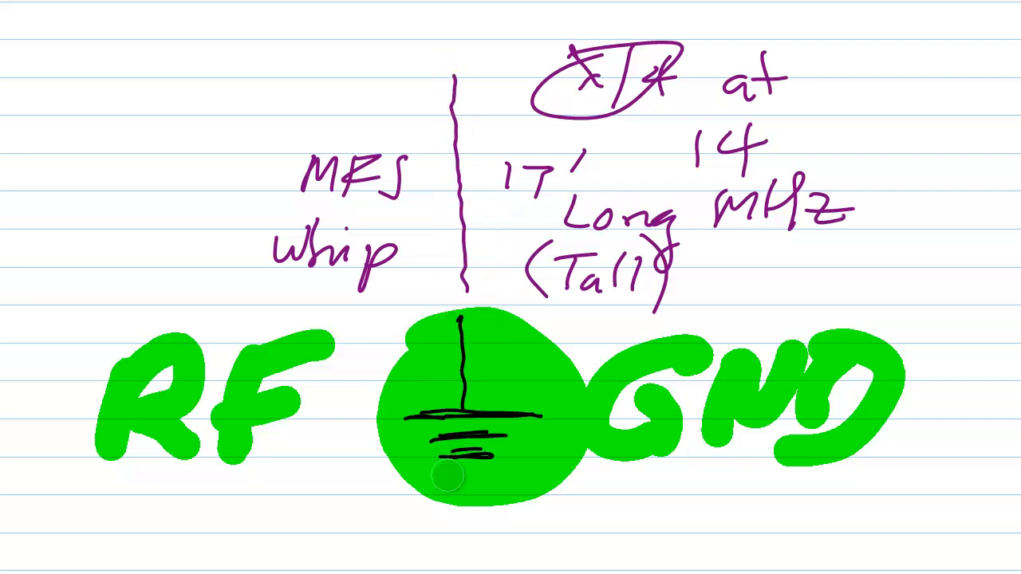
{"action": "mouse_move", "coordinate": [345, 484]}
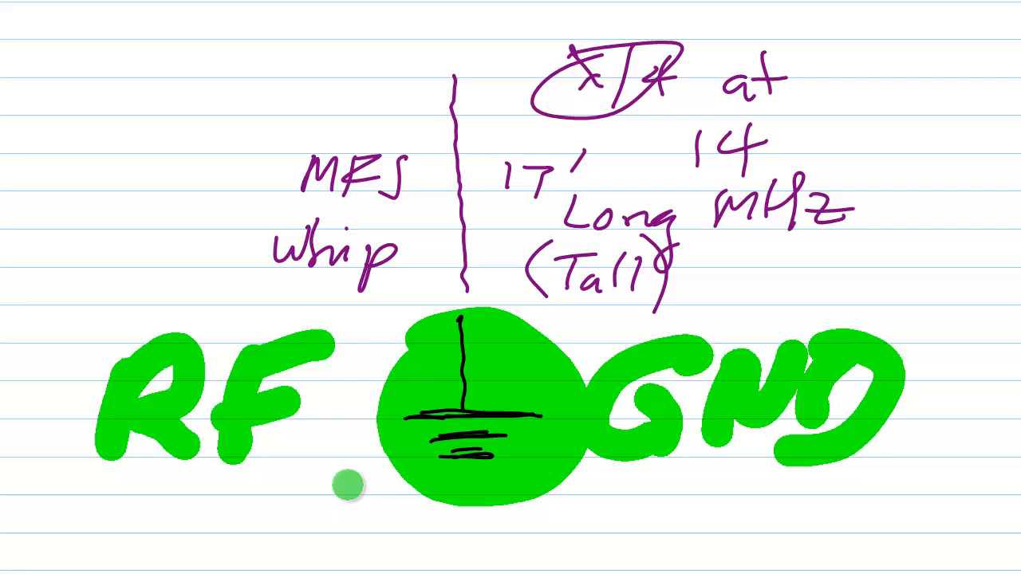
{"action": "mouse_move", "coordinate": [383, 374]}
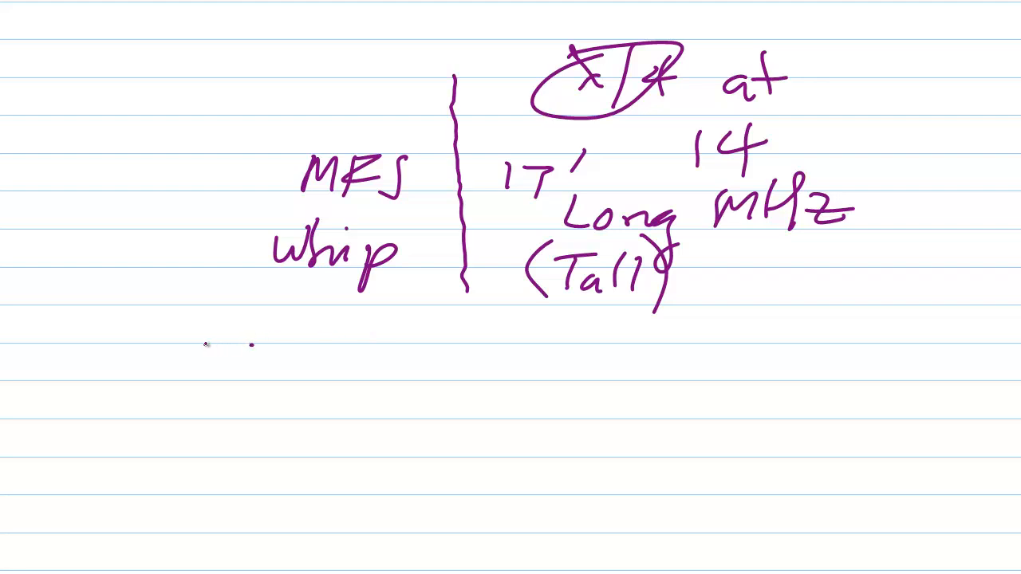
Draw a feed line left from the whip base with a connector and dashed shield lines
{"action": "left_click_drag", "start_coordinate": [205, 345], "coordinate": [459, 348]}
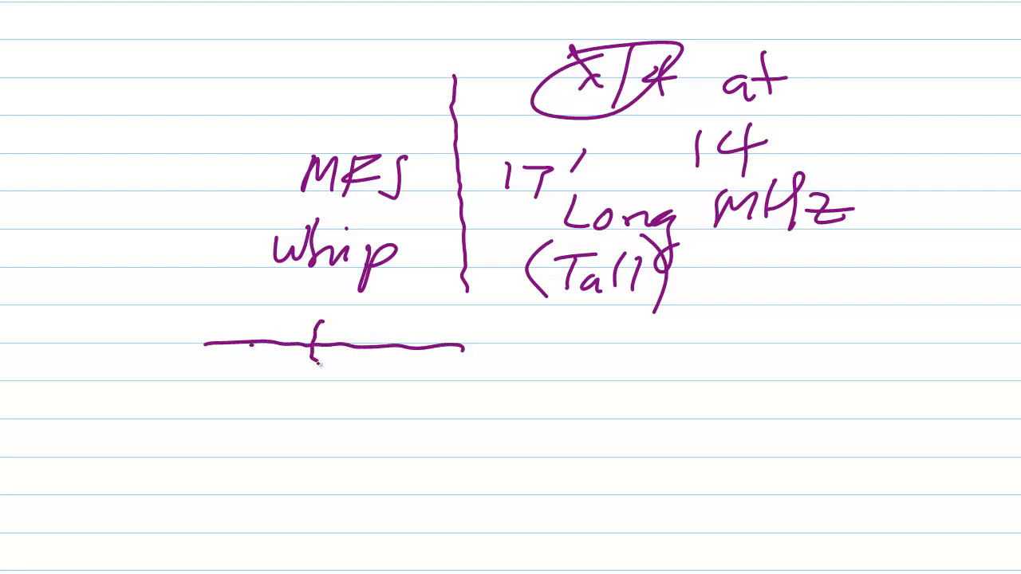
{"action": "left_click_drag", "start_coordinate": [312, 327], "coordinate": [319, 359]}
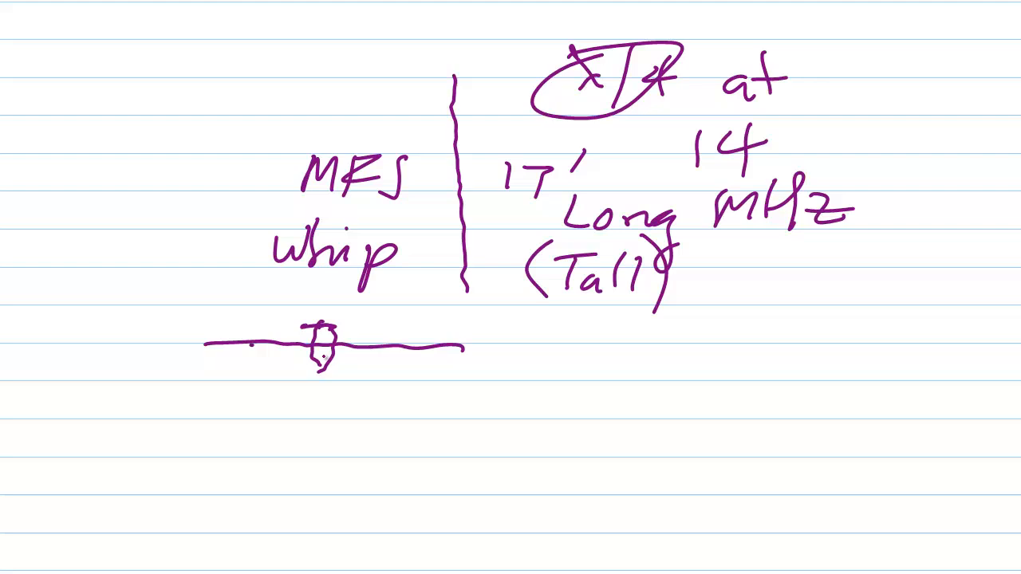
{"action": "left_click_drag", "start_coordinate": [459, 287], "coordinate": [459, 343]}
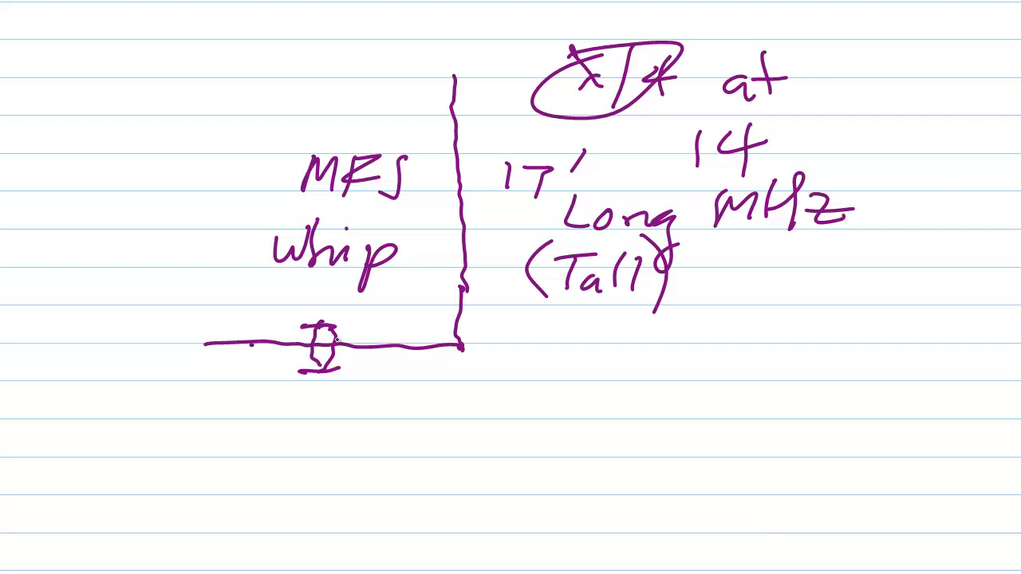
{"action": "left_click_drag", "start_coordinate": [335, 331], "coordinate": [391, 327]}
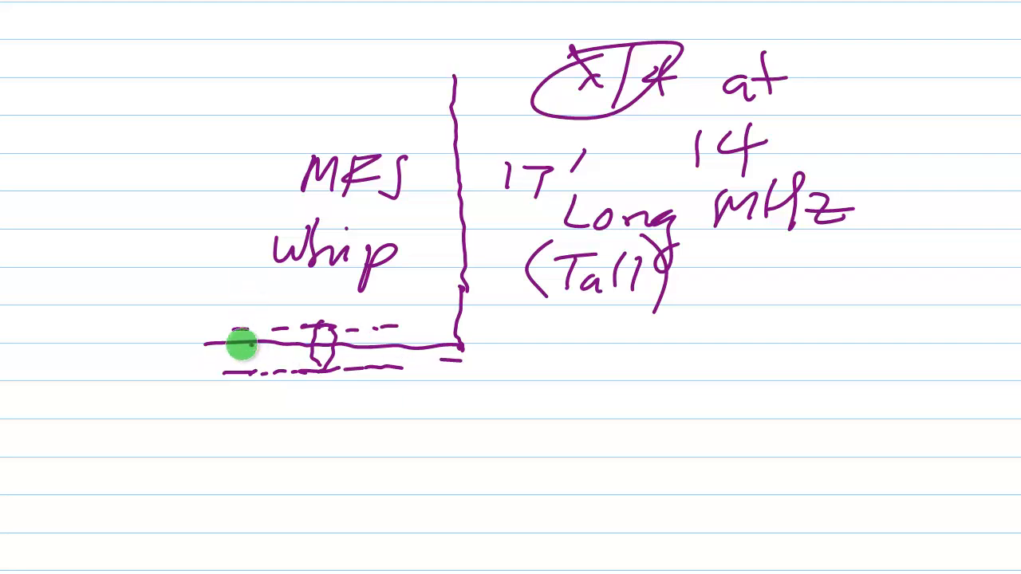
Extend the dashed shield lines to the whip and write "Against" below the frequency note
{"action": "left_click_drag", "start_coordinate": [239, 347], "coordinate": [446, 347]}
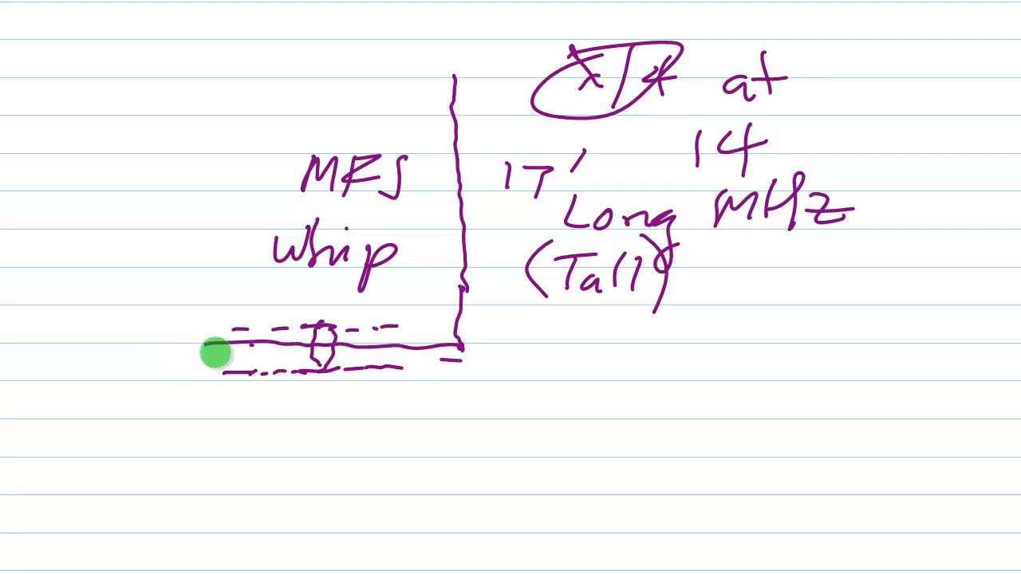
{"action": "mouse_move", "coordinate": [447, 347]}
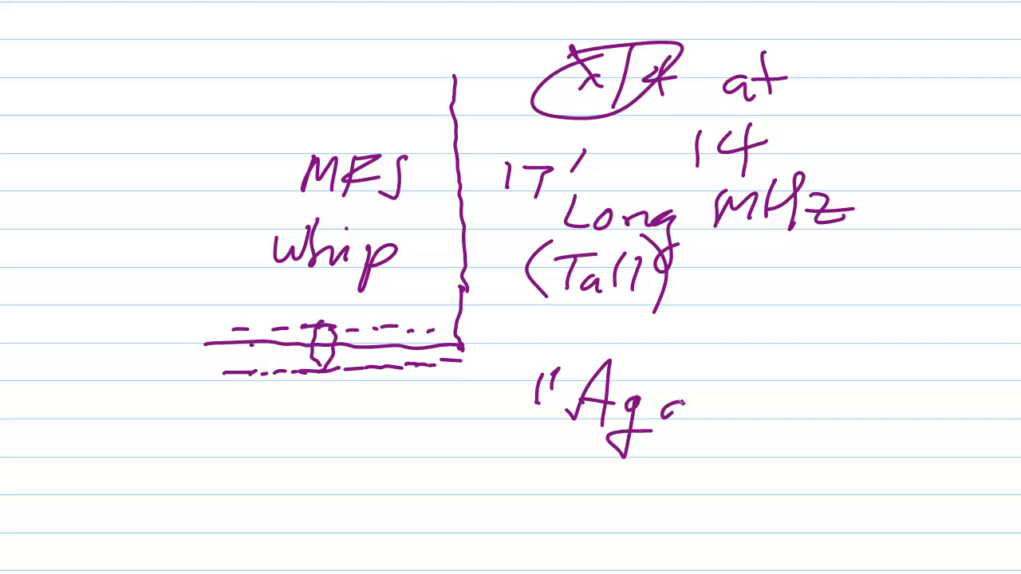
{"action": "type", "text": "inst"}
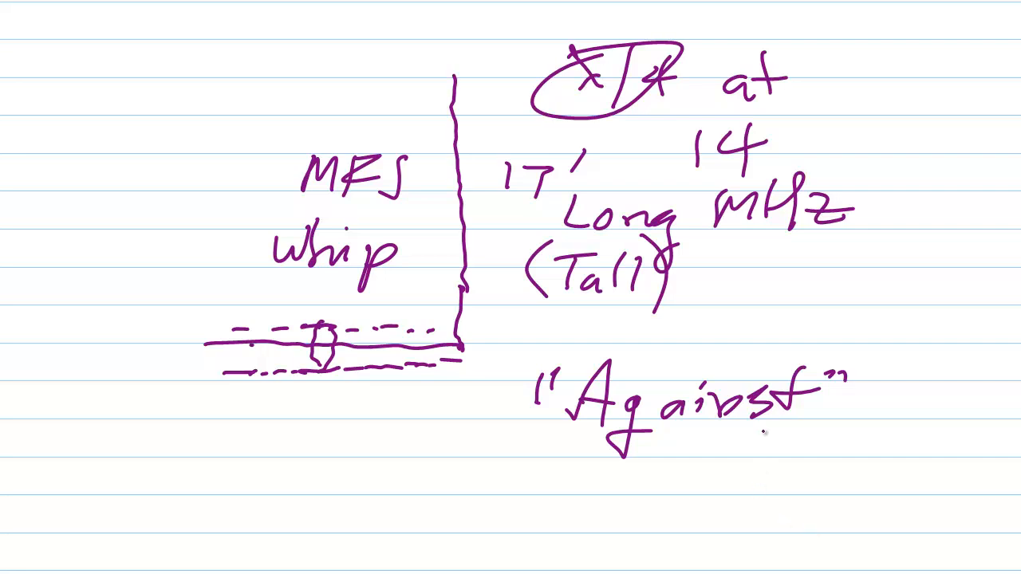
{"action": "left_click_drag", "start_coordinate": [550, 443], "coordinate": [869, 443]}
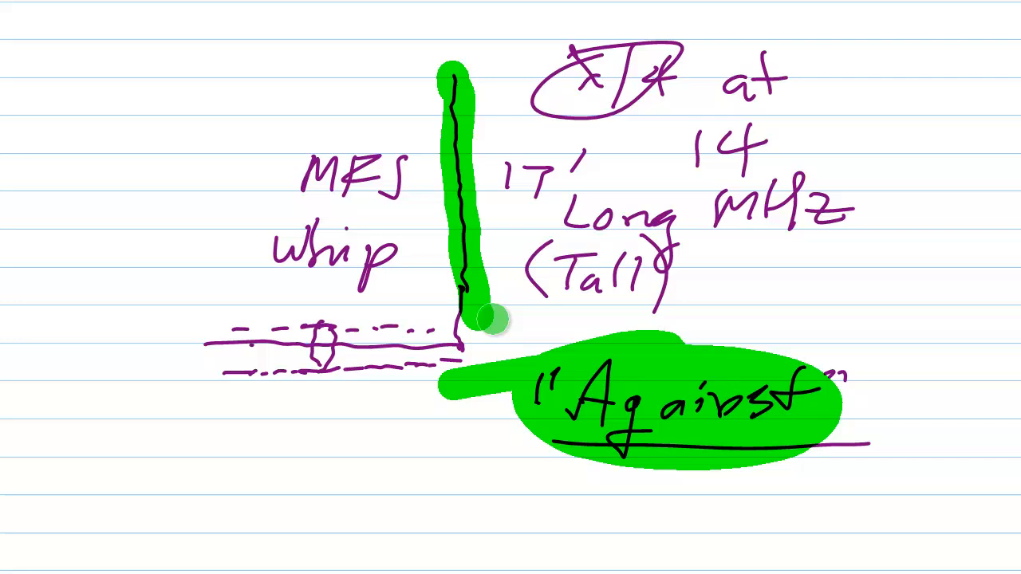
{"action": "mouse_move", "coordinate": [196, 7]}
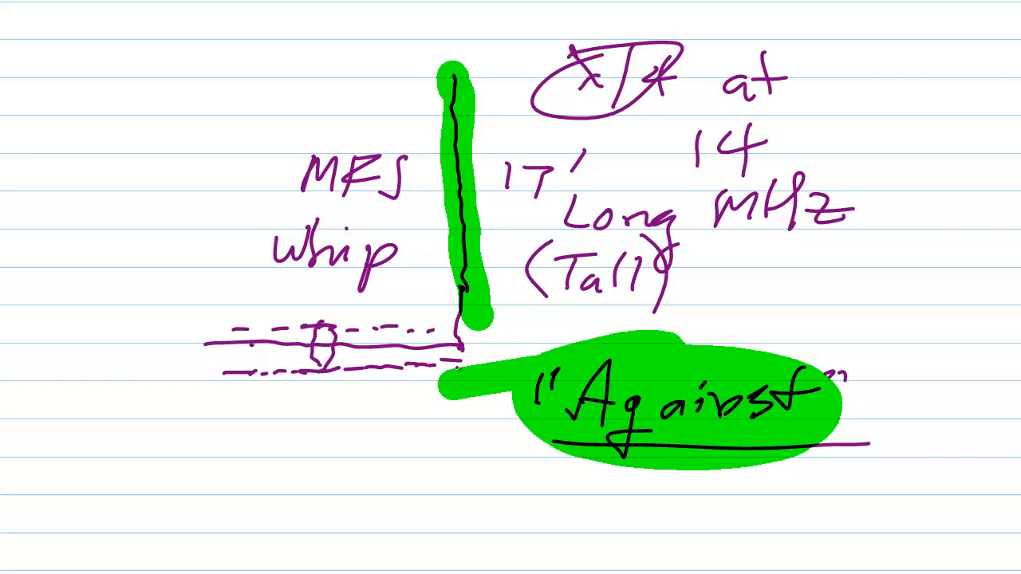
Draw the 17' line down from the feed point, fanning radials, and write GND
{"action": "left_click_drag", "start_coordinate": [461, 363], "coordinate": [464, 411]}
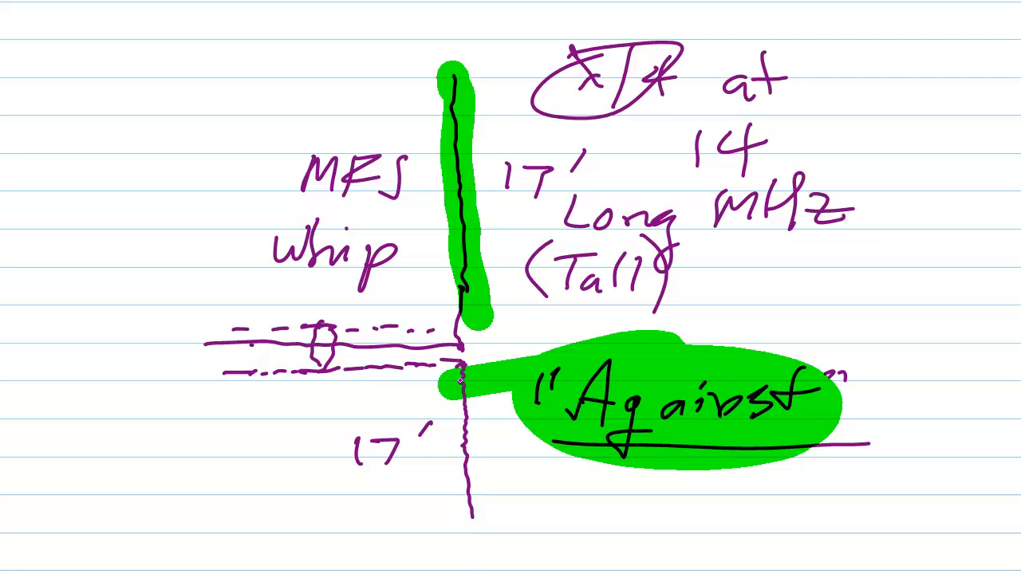
{"action": "left_click_drag", "start_coordinate": [215, 435], "coordinate": [666, 391]}
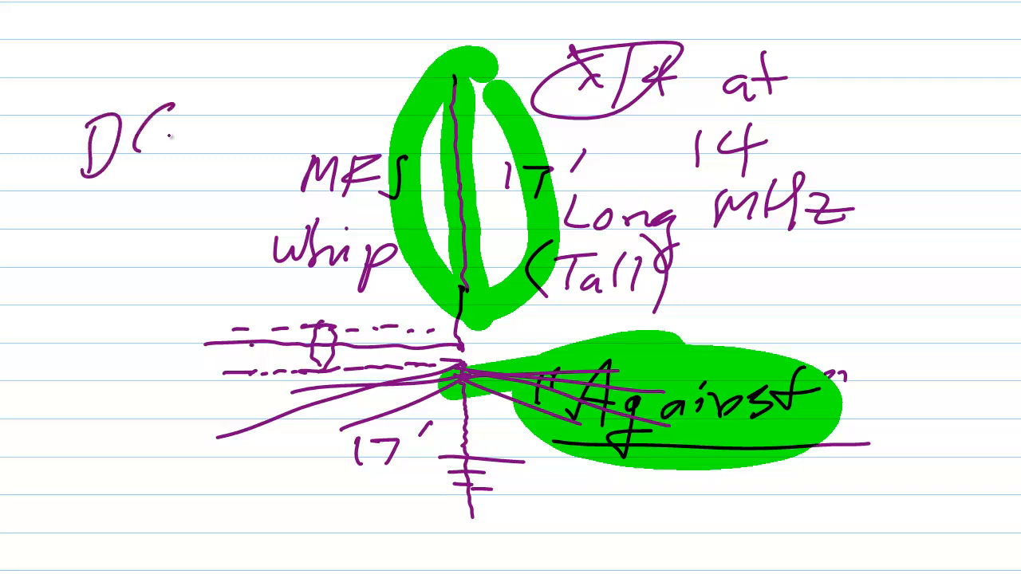
{"action": "type", "text": "GND"}
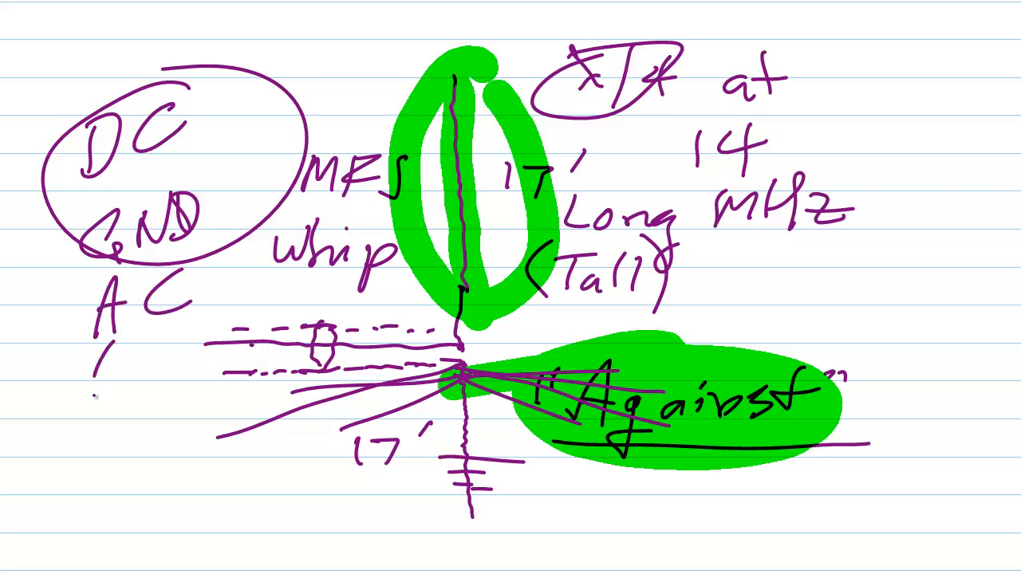
Handwrite '60 Hz' beneath the AC label on the left
{"action": "type", "text": "60 Hz"}
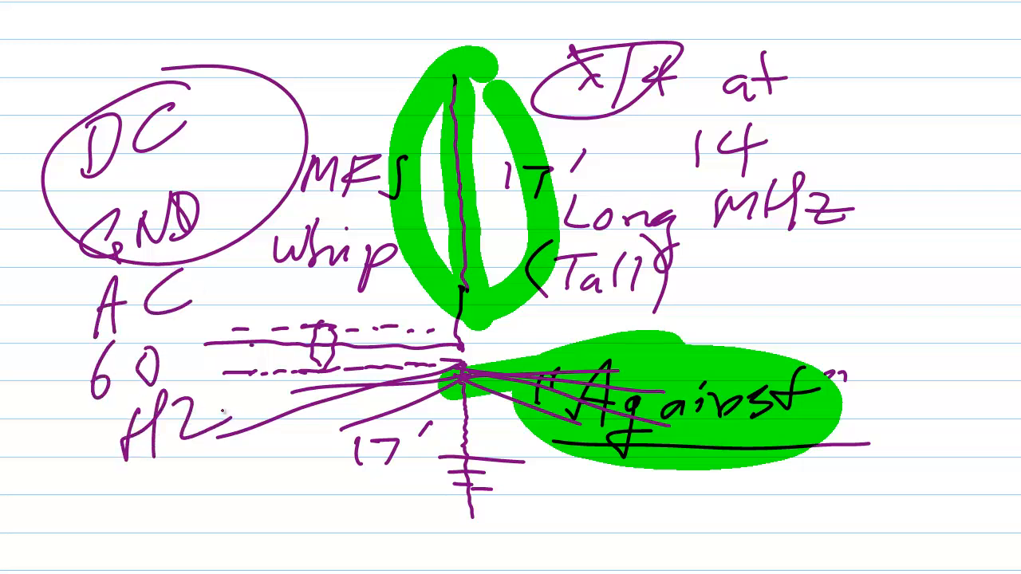